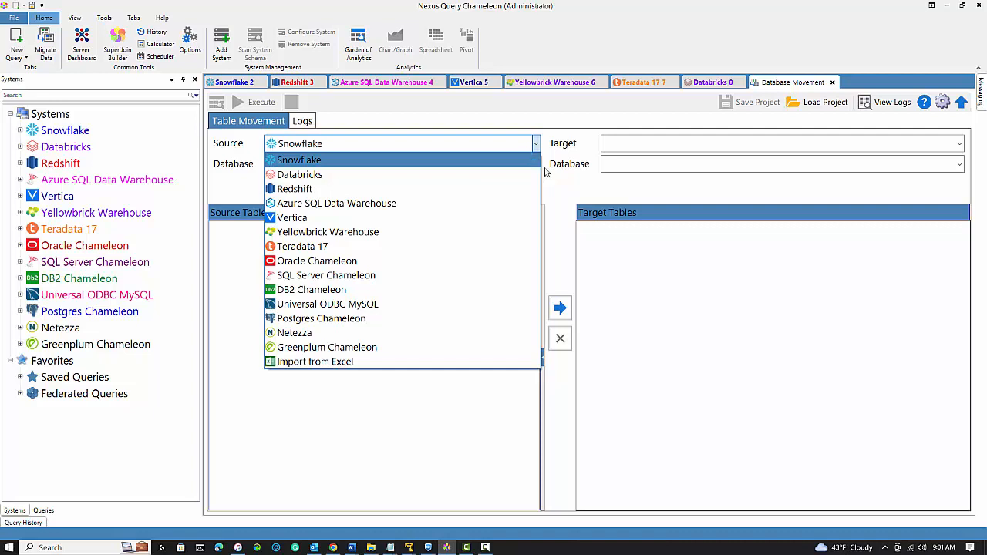
Set source Snowflake NEXUS/JOIN_30_TABLES and target Databricks sql_class in Database Movement
left_click(299, 158)
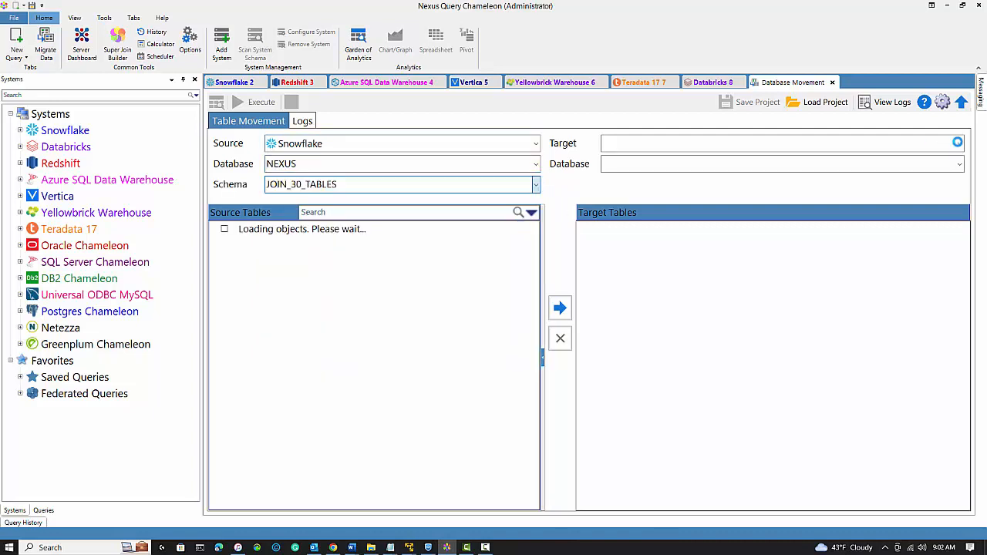
left_click(957, 143)
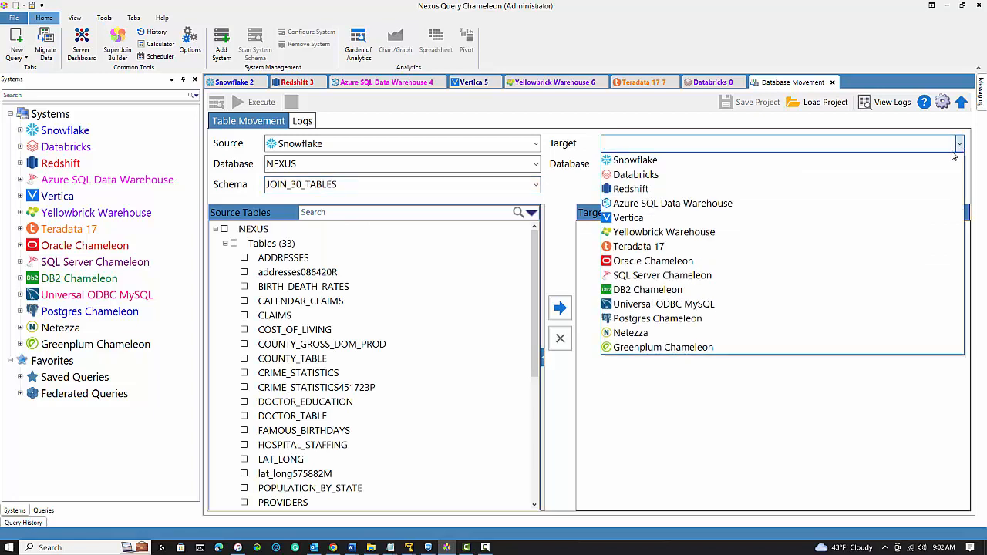
left_click(635, 174)
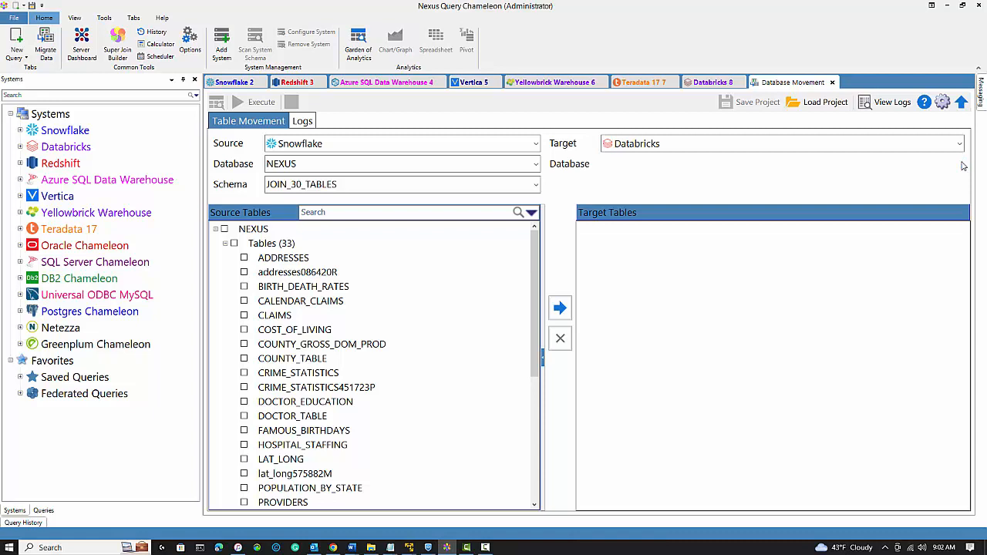
left_click(959, 164)
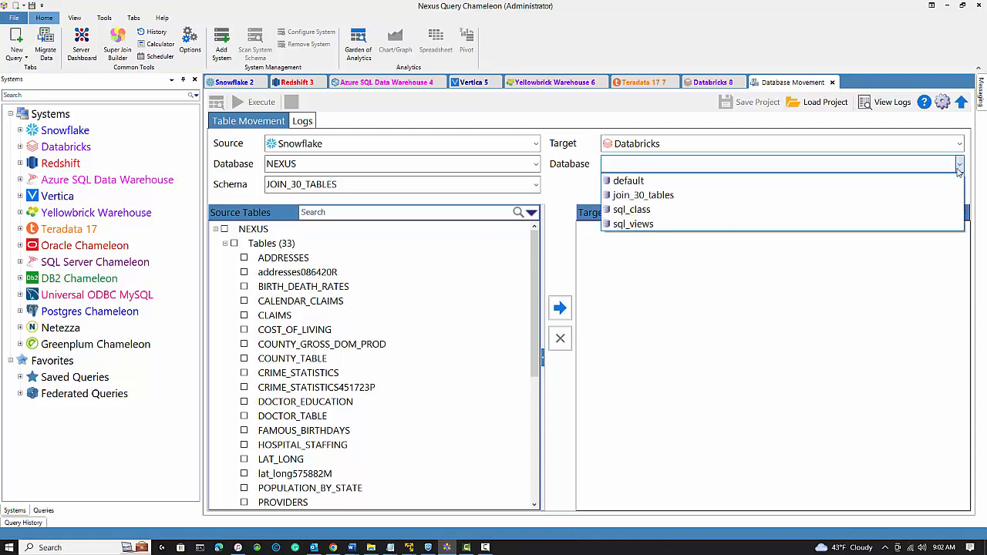
mouse_move(641, 194)
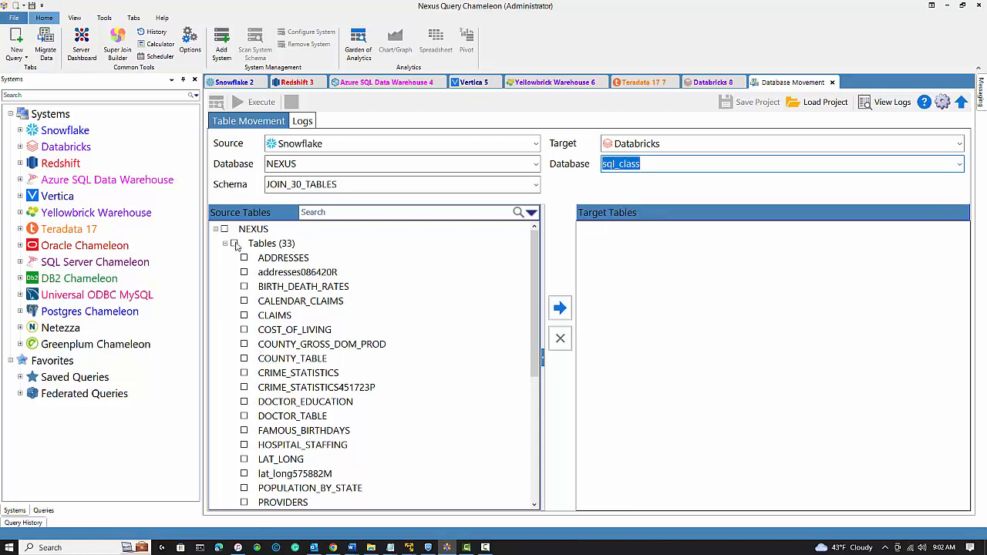
Select every table in JOIN_30_TABLES and add all 30 to the target list
left_click(225, 229)
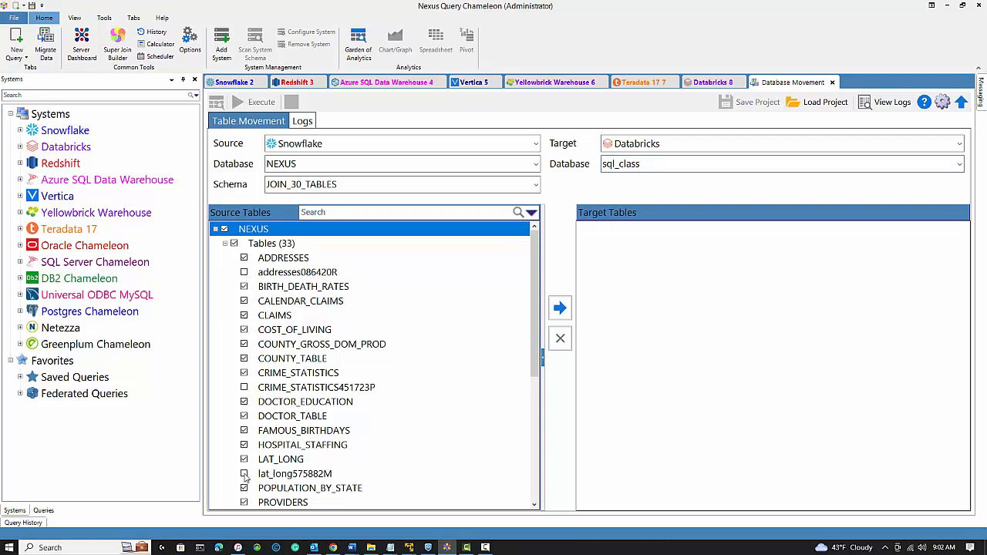
scroll("down", 3)
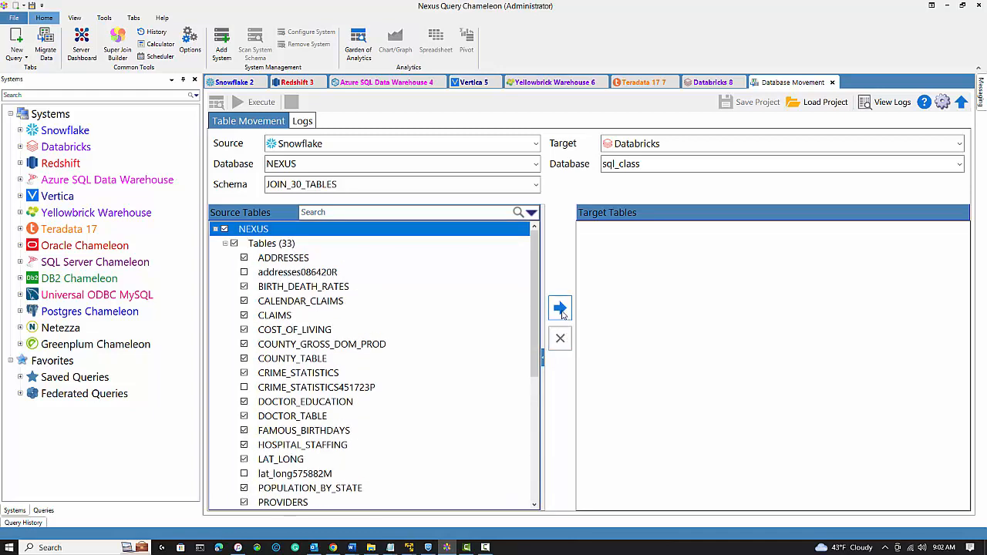
left_click(559, 308)
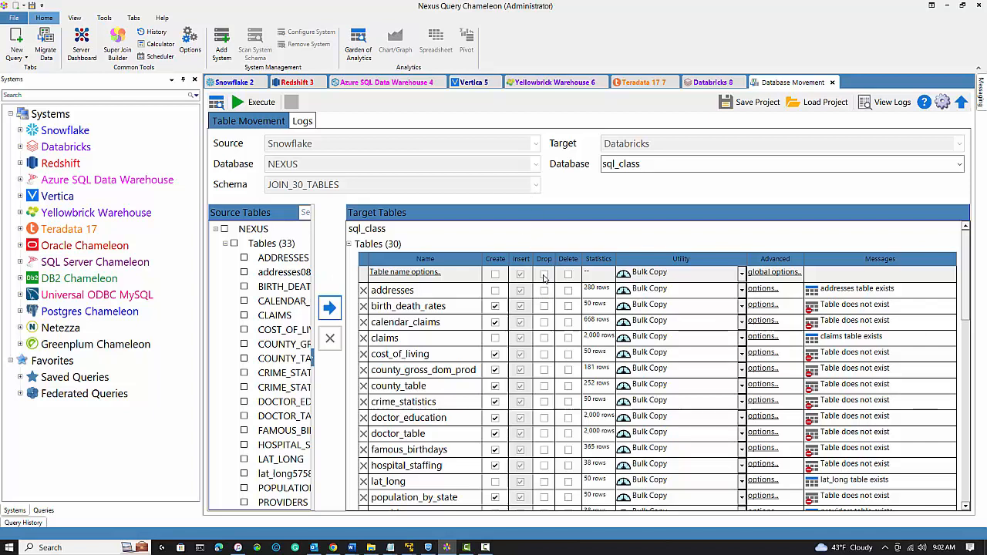
Mark all tables Drop with Copy Into/DBFS Copy Into utility and execute the move to Databricks
left_click(543, 274)
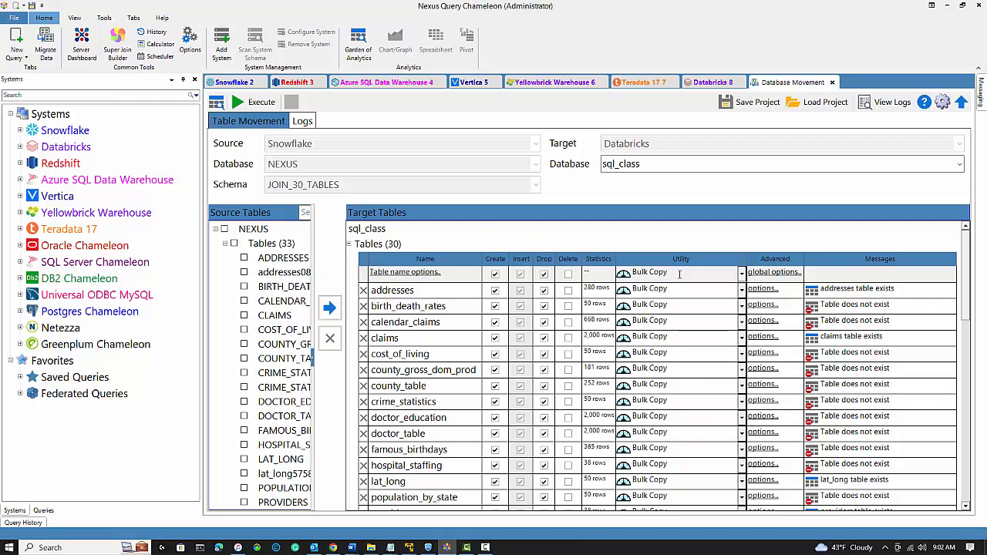
left_click(740, 272)
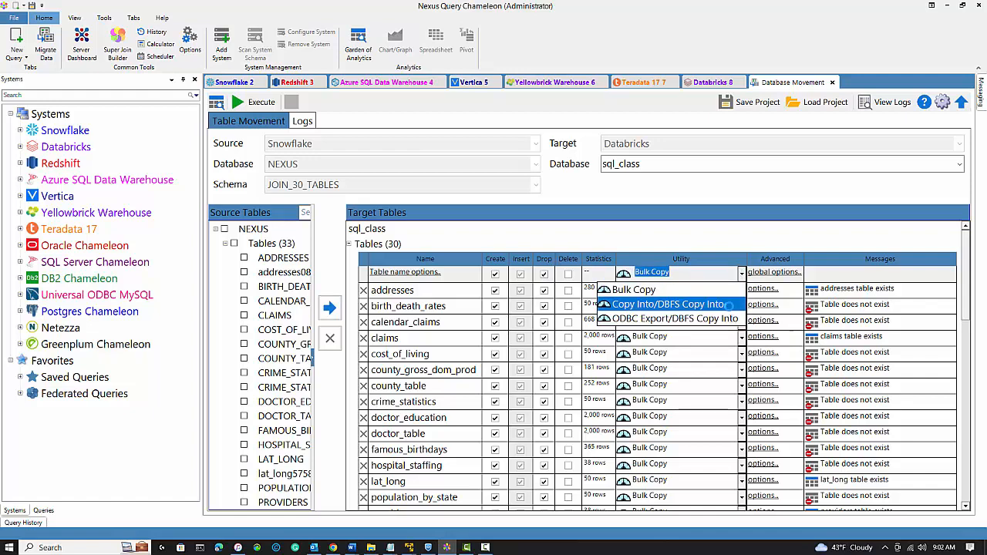
left_click(668, 304)
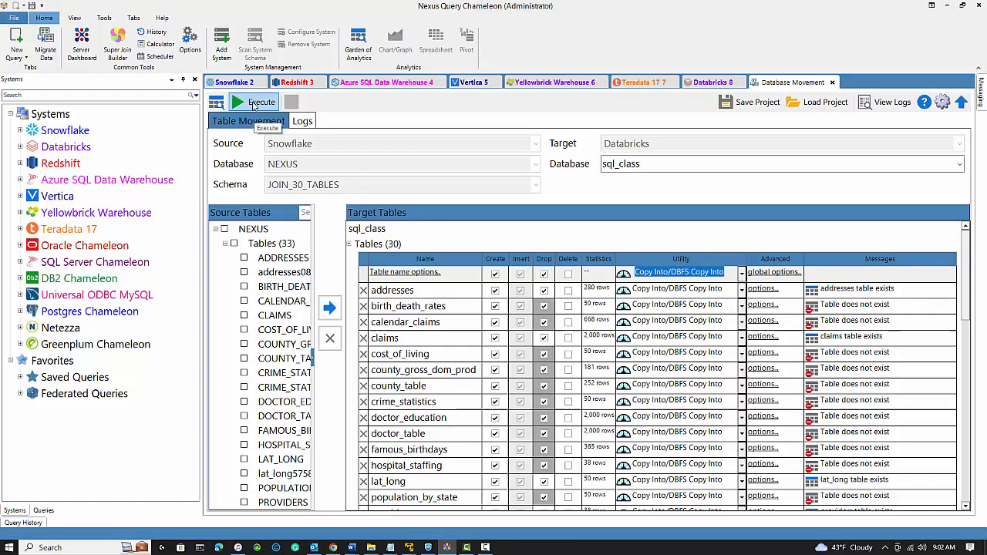
left_click(253, 101)
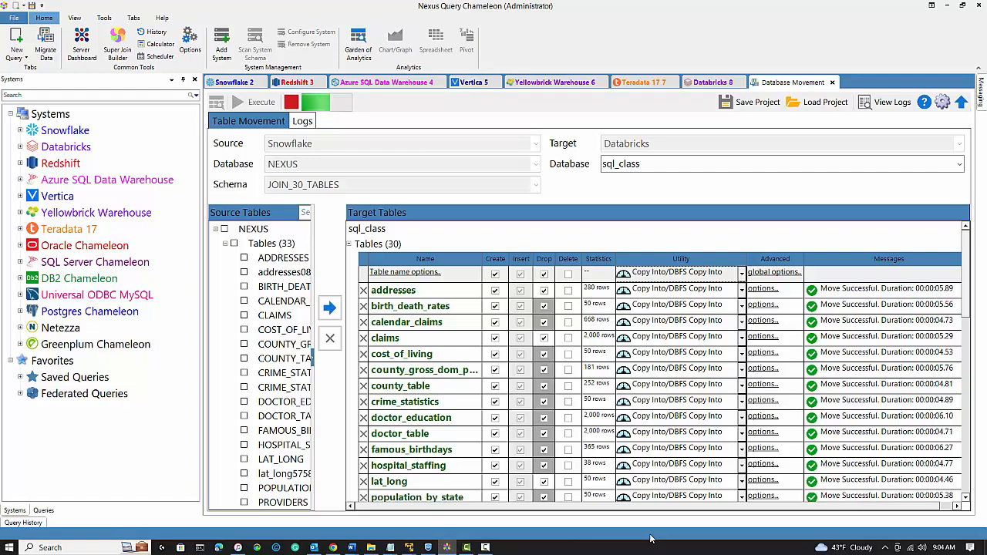
Read the movement logs for subscriber_accidents, subscribers, subscribers_vehicle and zip_cbsa
left_click(302, 121)
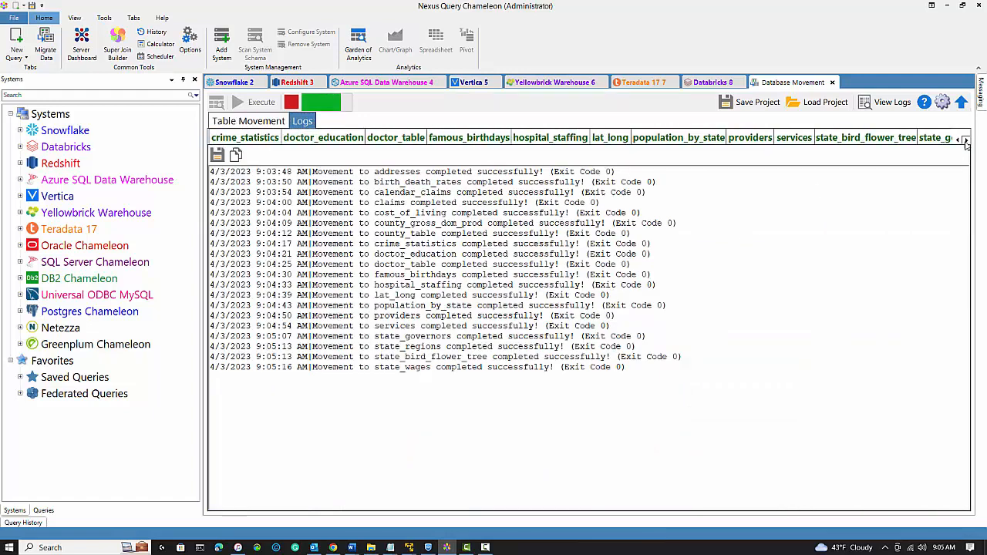
left_click(965, 139)
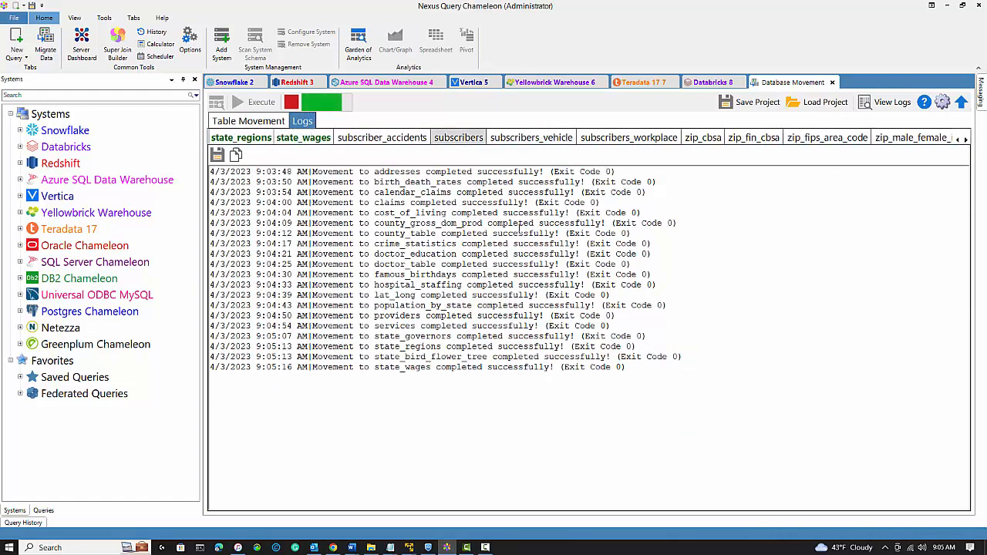
left_click(381, 138)
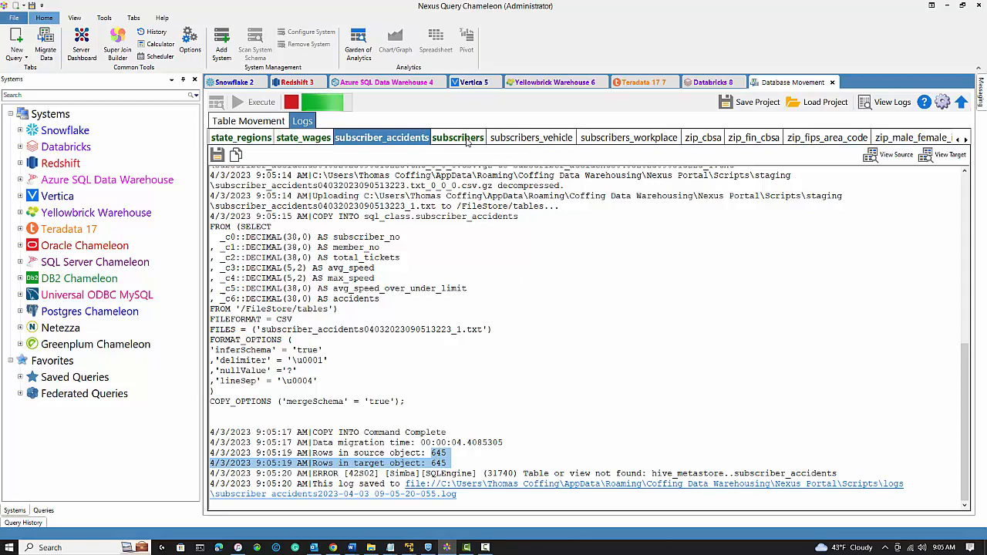
left_click(458, 137)
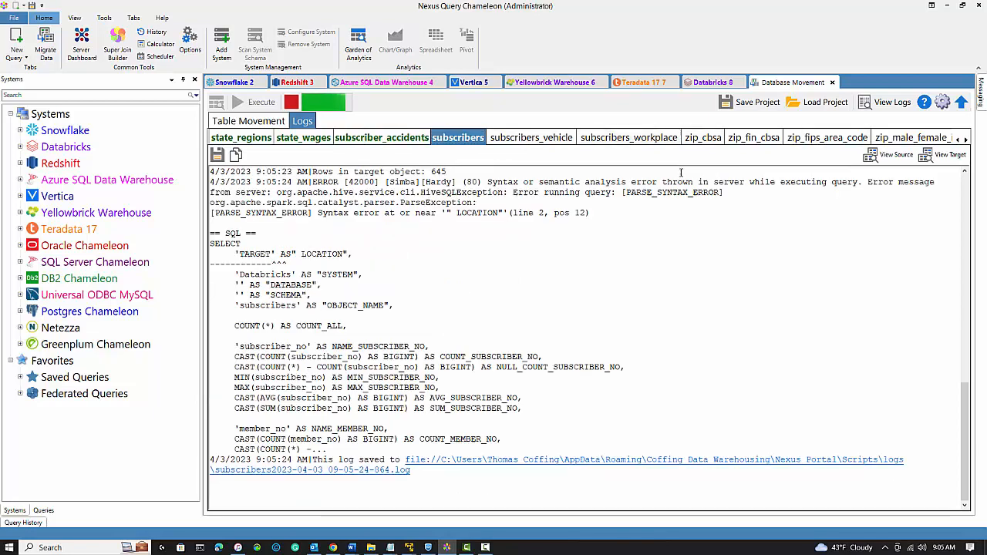
left_click(531, 137)
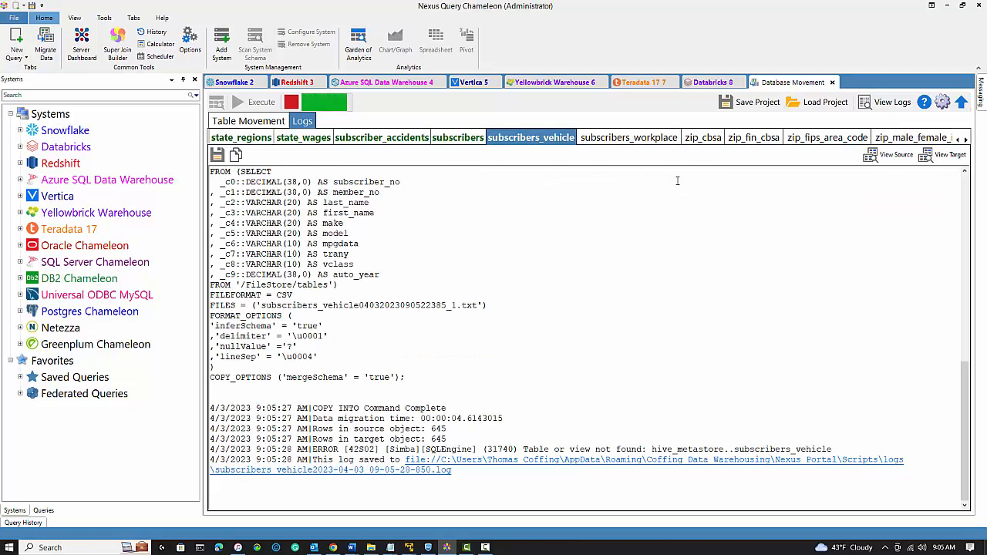
left_click(702, 137)
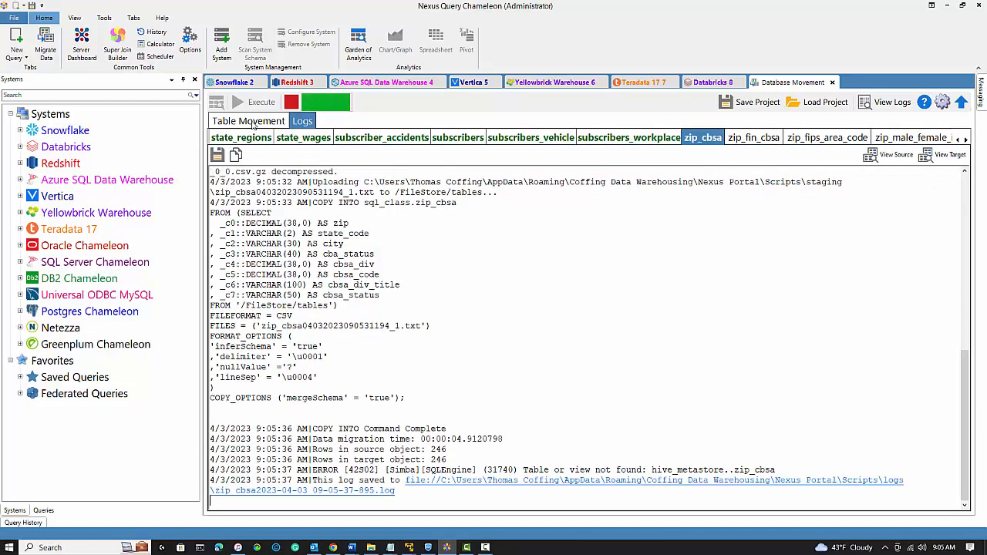
left_click(248, 120)
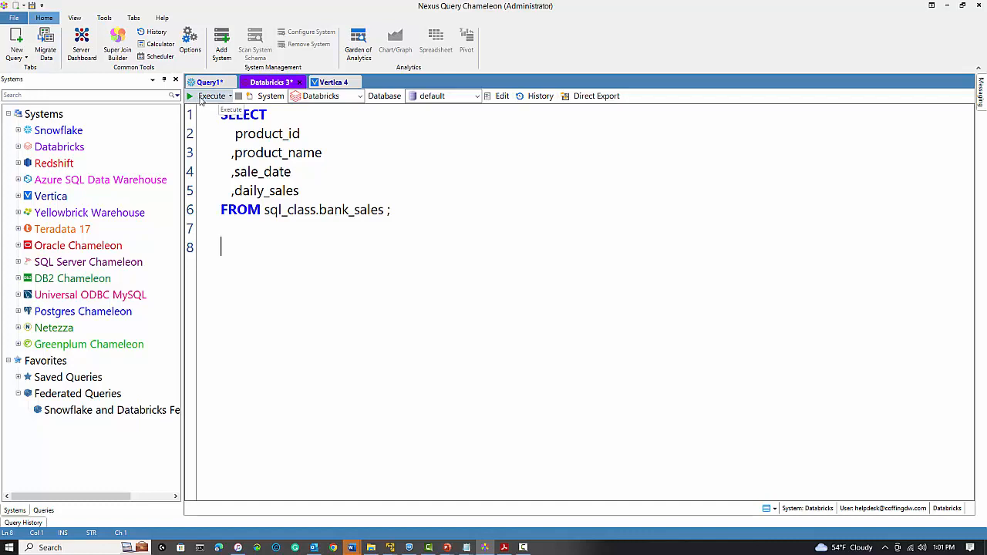
Execute the Databricks bank_sales query, fetch all rows, and rename the result tab ABC_TEST
left_click(208, 95)
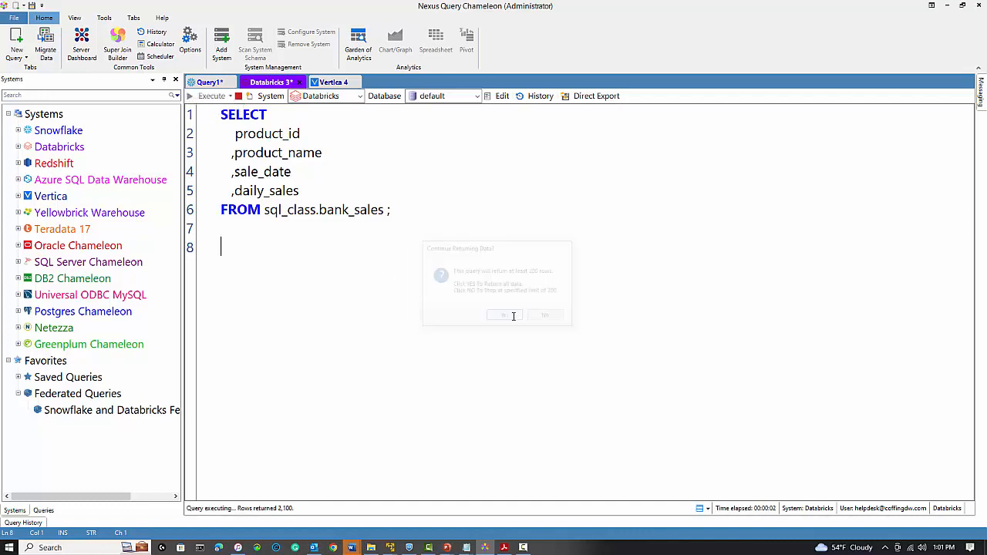
left_click(503, 314)
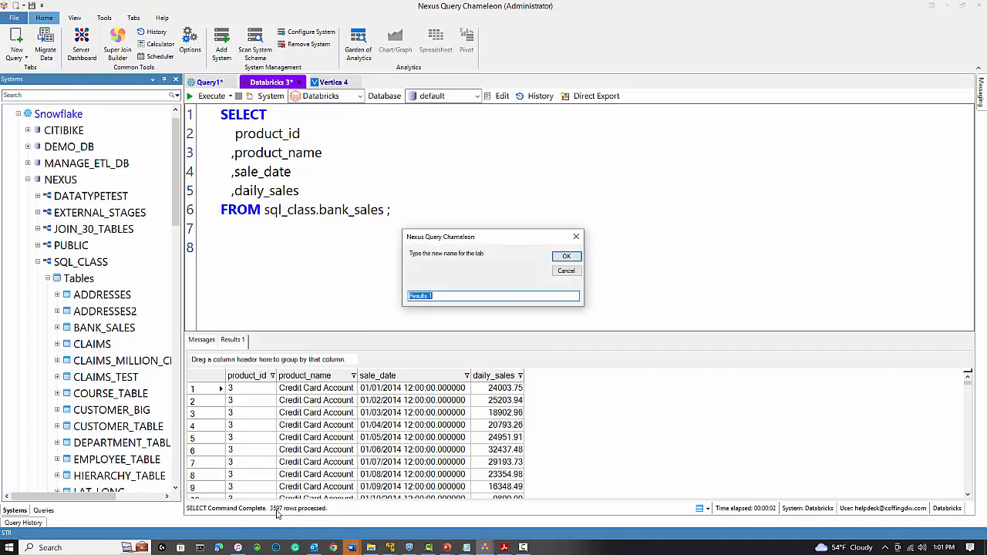
type("ABC_TEST")
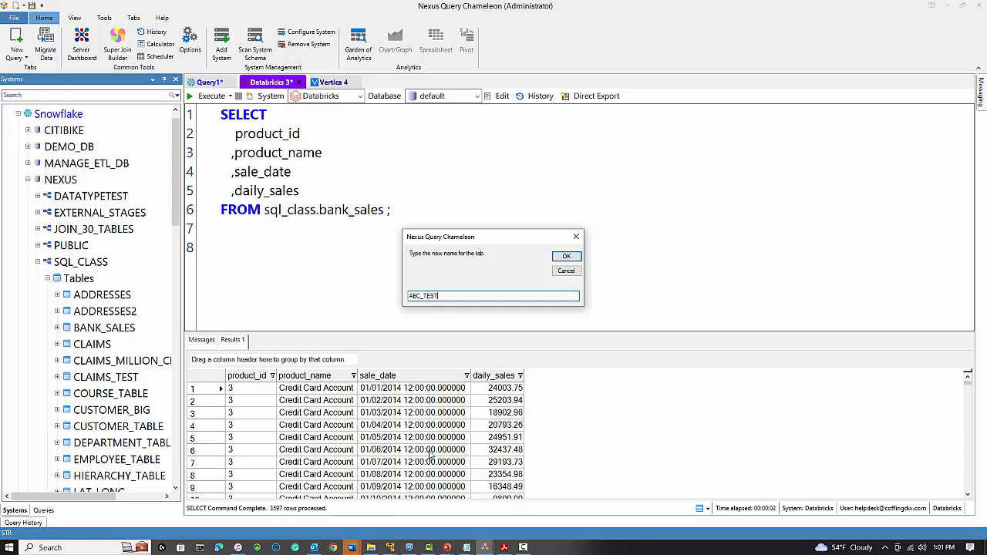
left_click(566, 256)
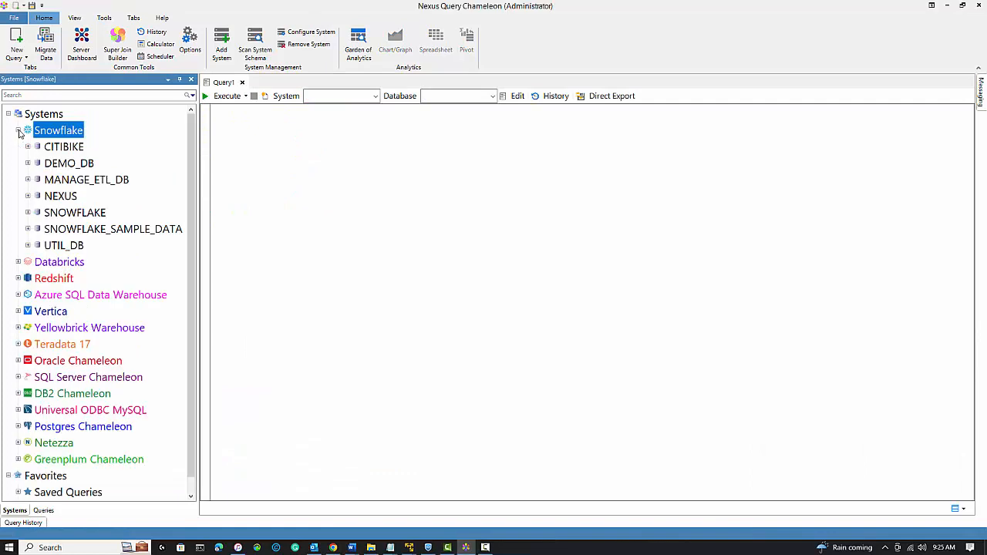
mouse_move(58, 129)
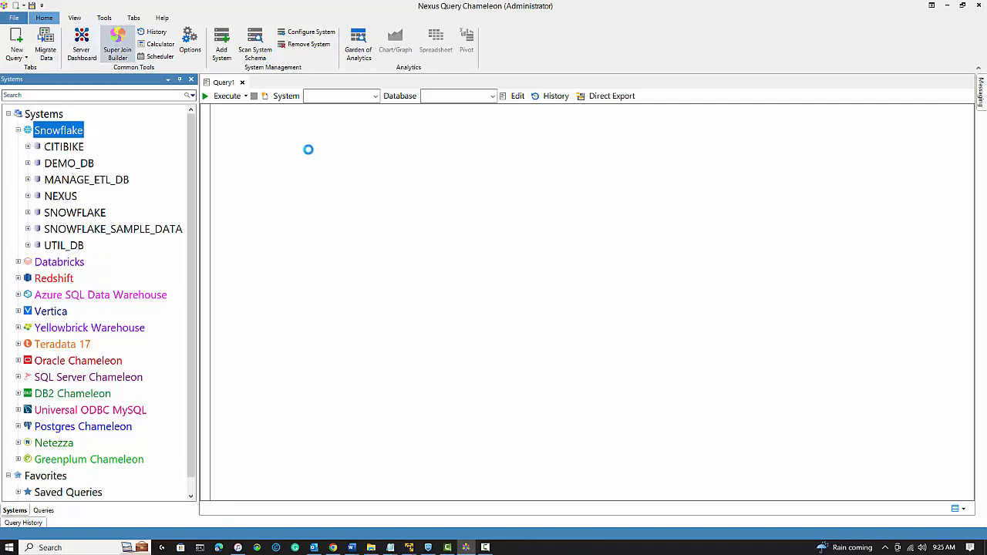
Start a Super Join Builder session and add Snowflake's JOIN_30_TABLES ADDRESSES table
left_click(117, 43)
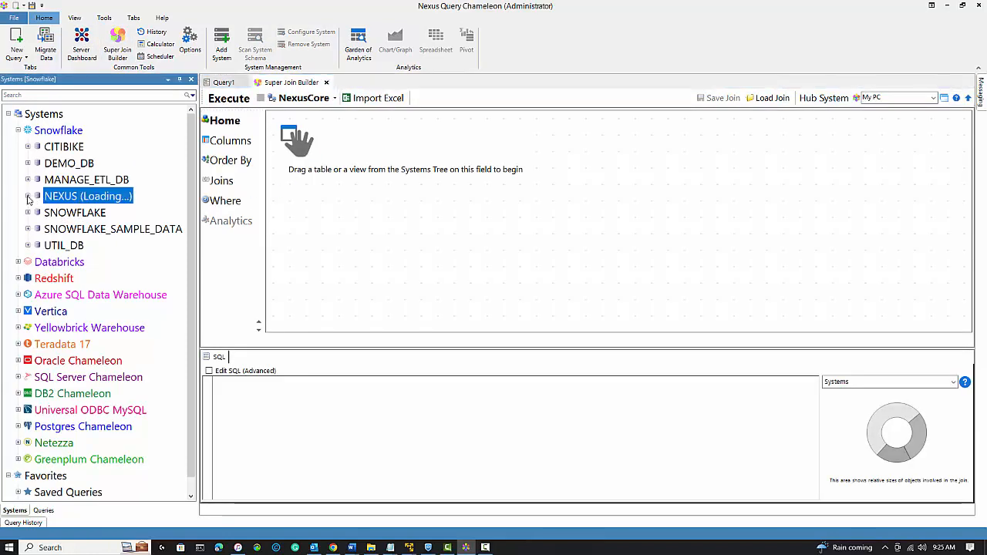
left_click(28, 195)
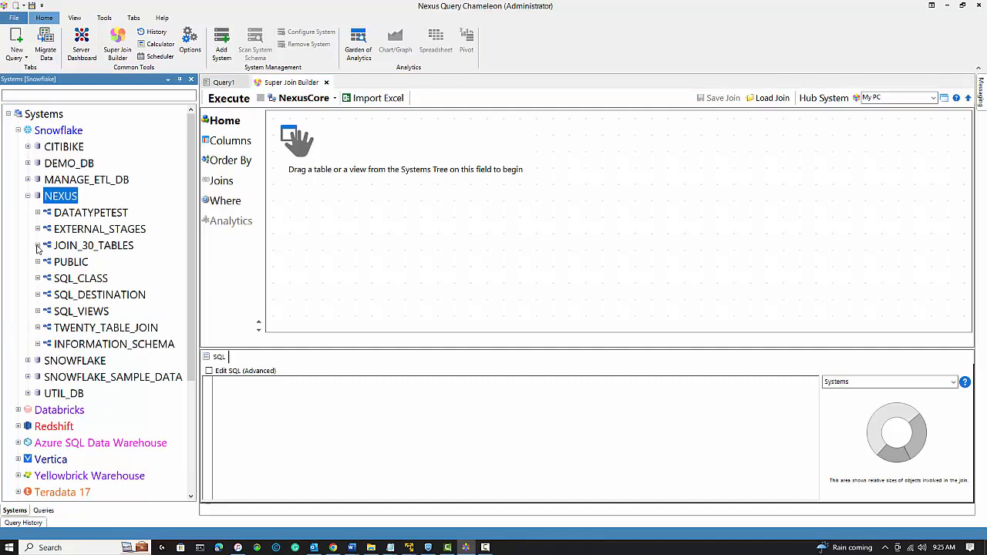
left_click(37, 245)
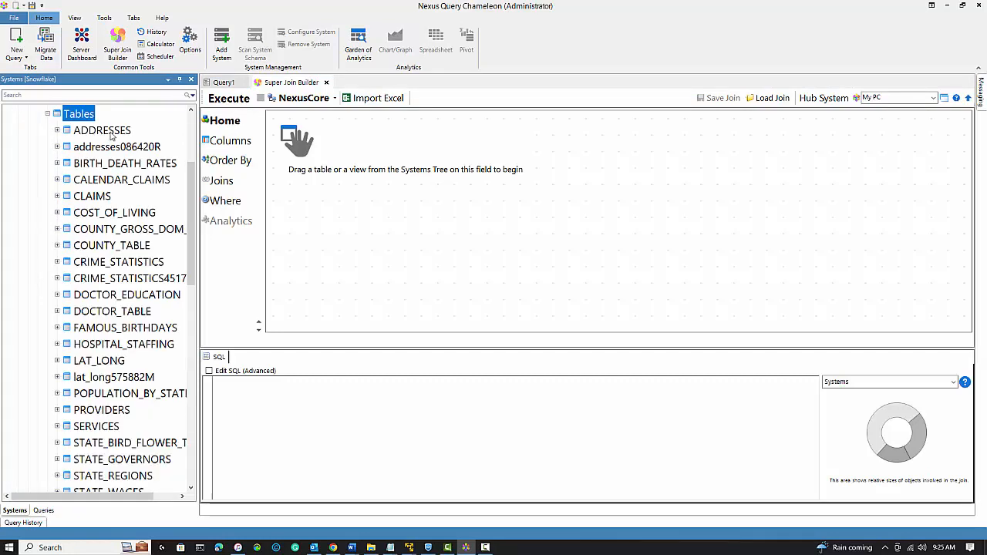
right_click(102, 129)
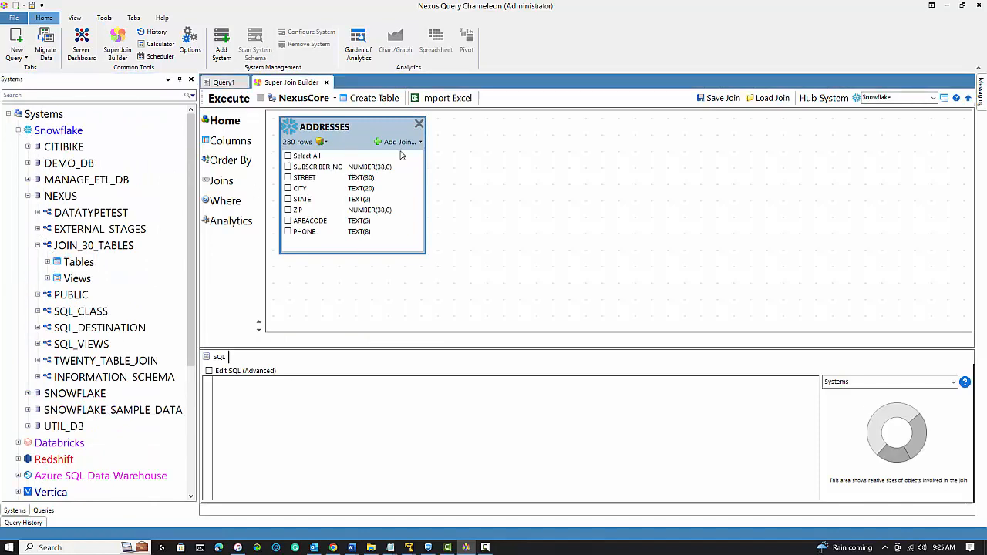
Add the SUBSCRIBERS→CLAIMS join path and pick name, claim date, amount, street, city, state columns
left_click(398, 142)
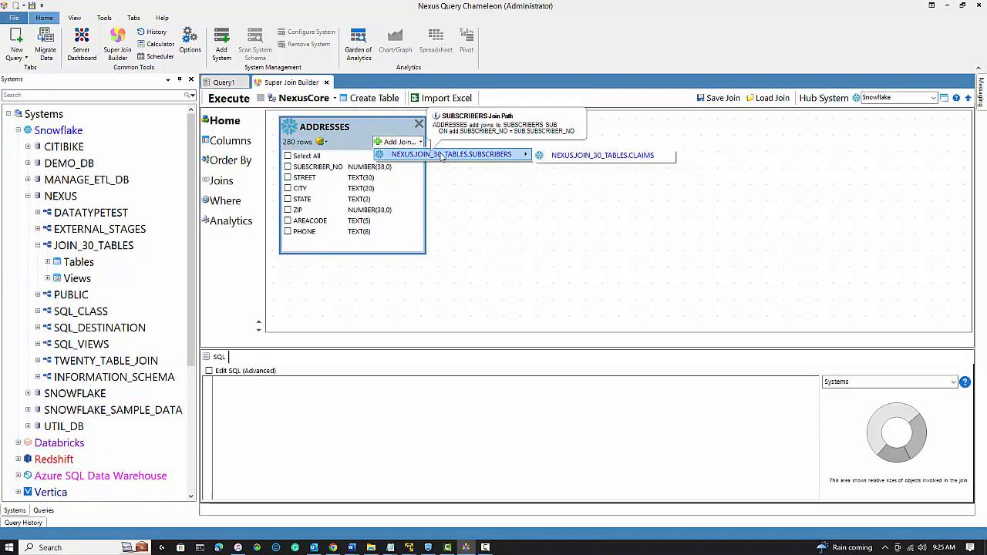
left_click(450, 154)
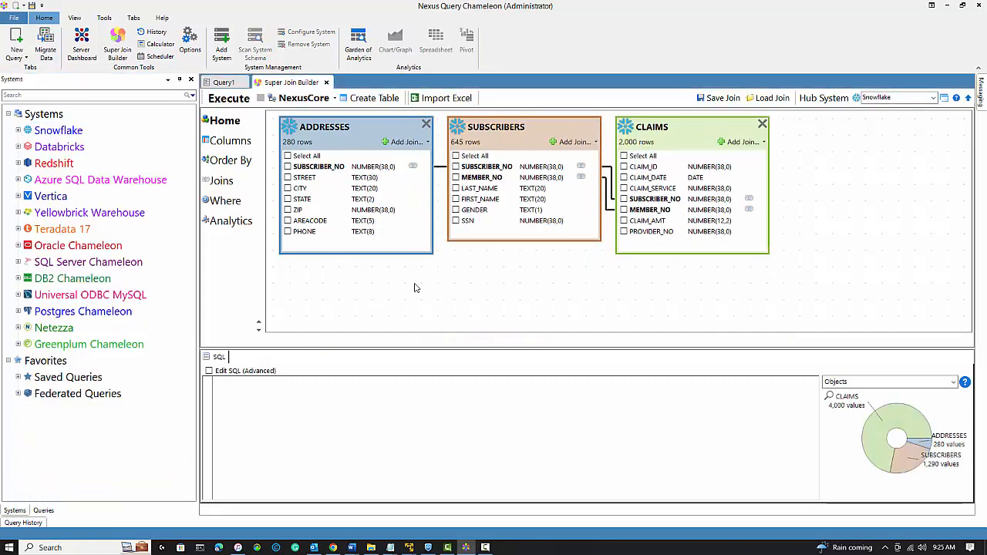
left_click(456, 198)
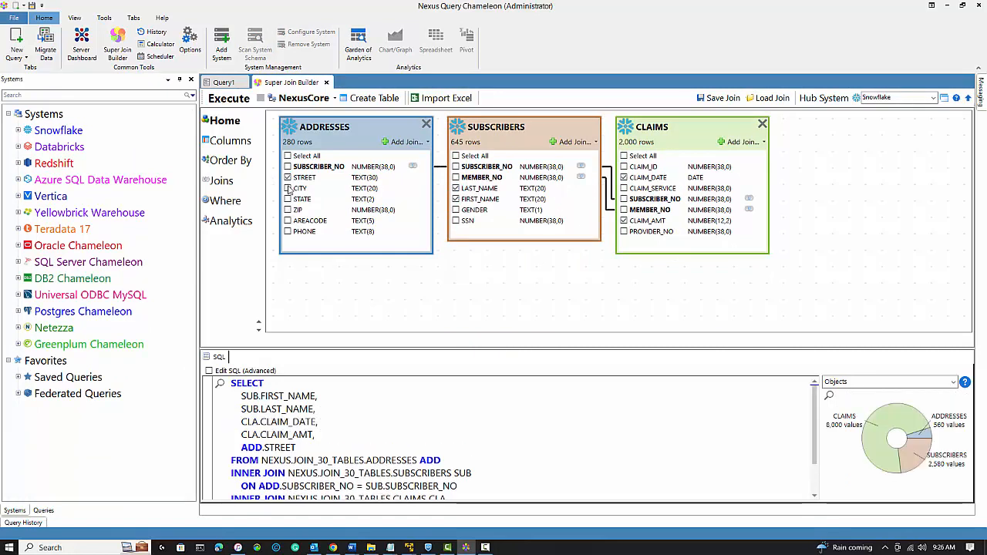
left_click(287, 188)
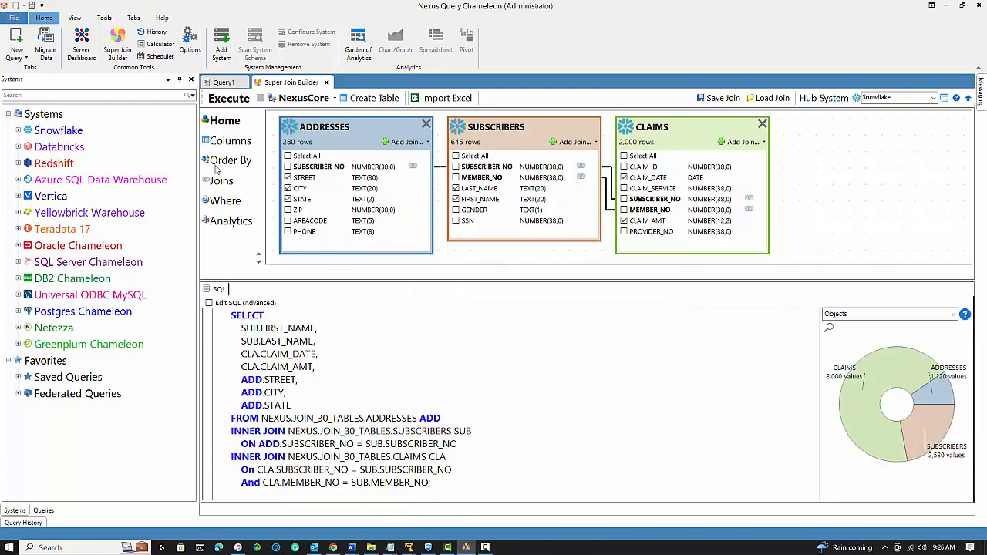
left_click(231, 140)
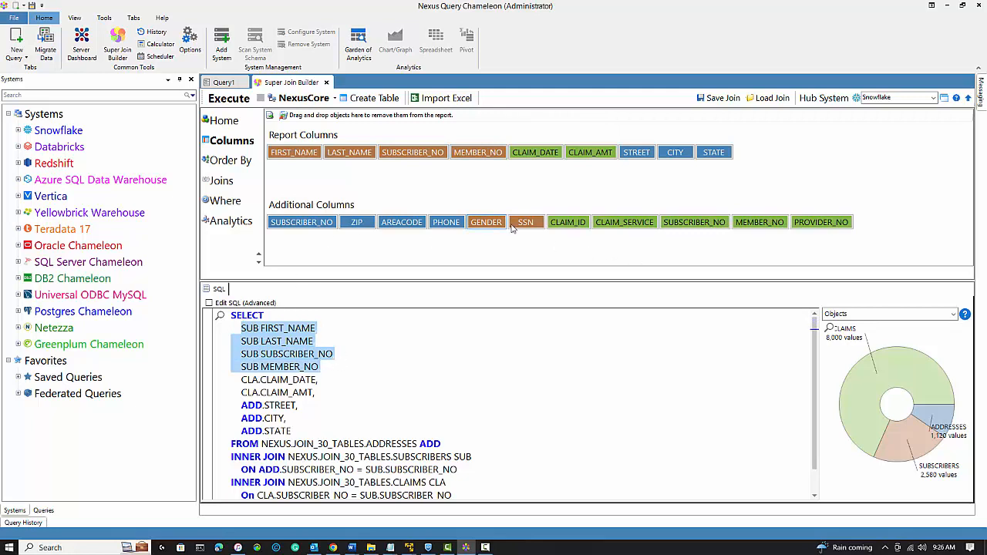
Add CLAIM_DATE as a DESC sort column after subscriber and member numbers, returning to the diagram
left_click(228, 159)
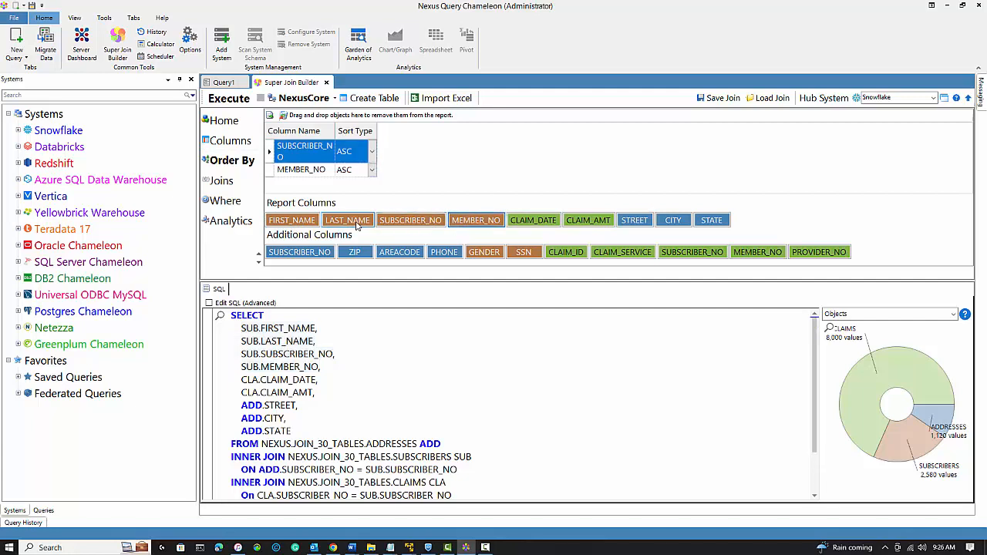
left_click(534, 219)
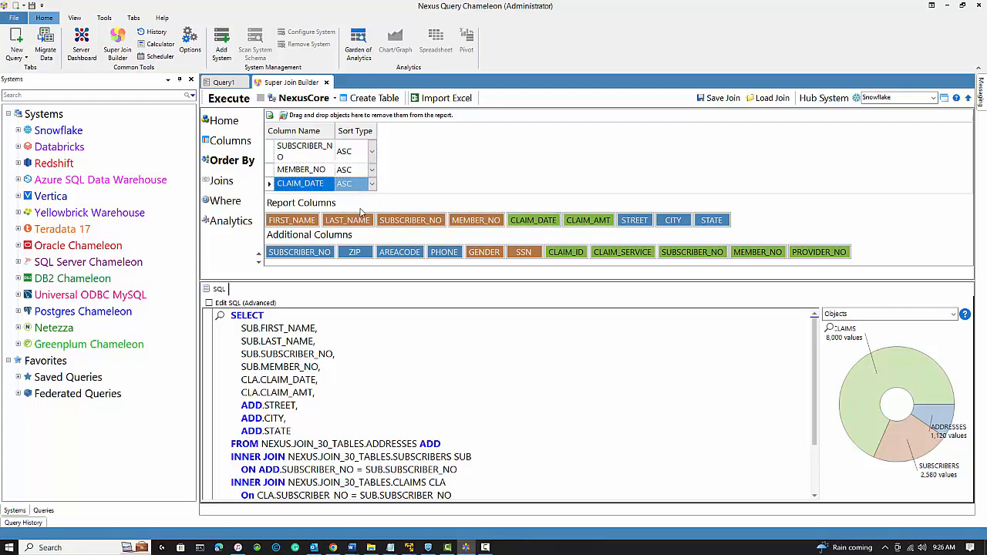
left_click(370, 183)
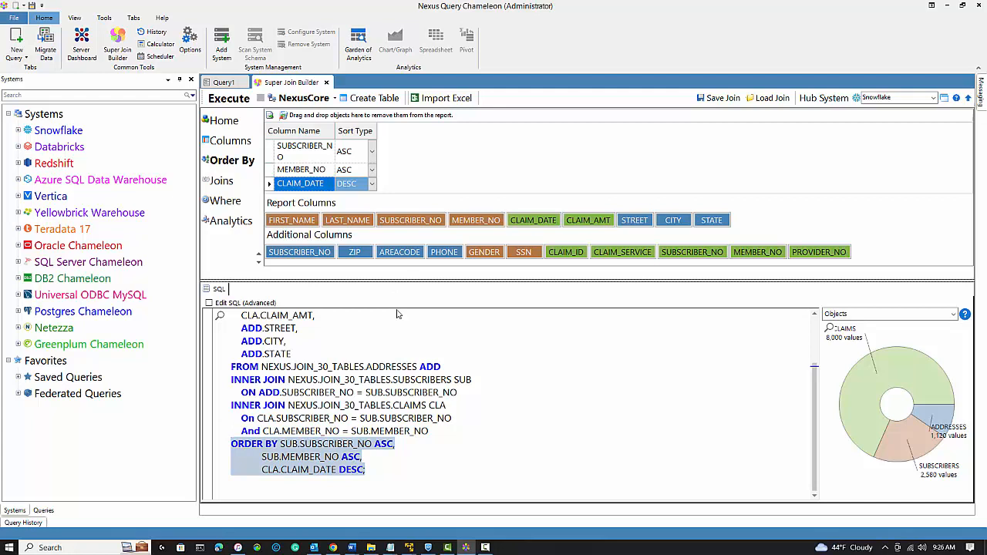
left_click(225, 121)
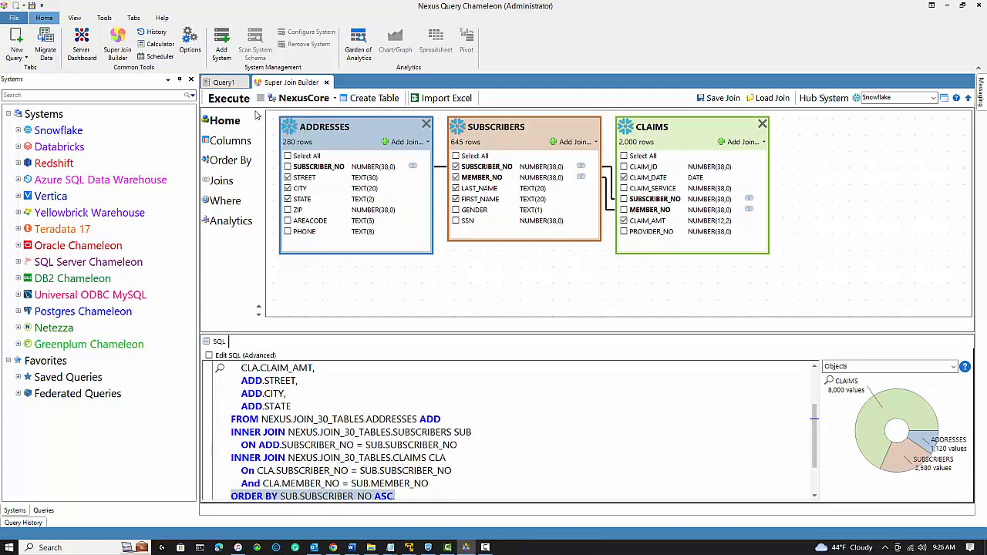
Send the generated join SQL to Join Builder Results and execute it for 2,000 rows
left_click(228, 99)
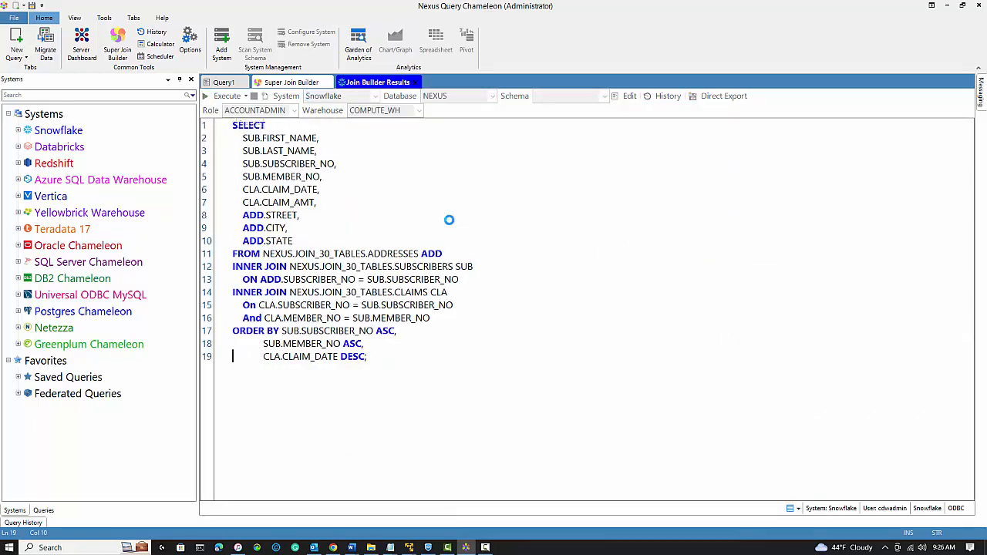
left_click(223, 96)
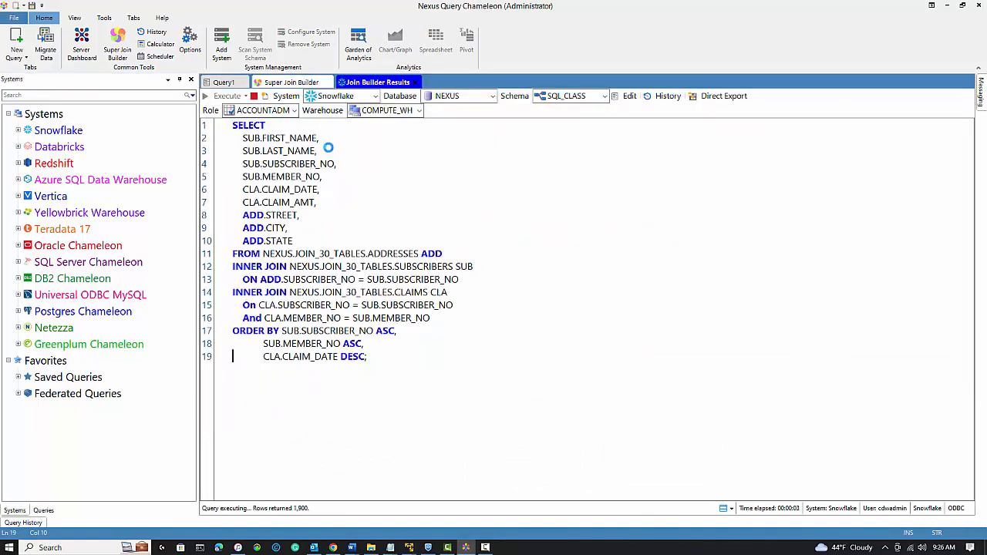
left_click(229, 95)
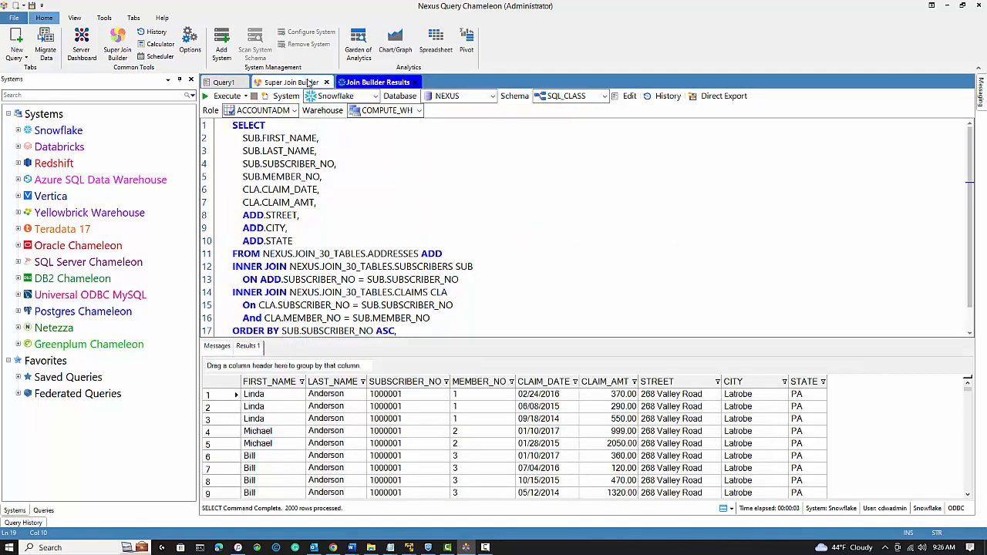
Back in the join builder, add the Databricks join_30_tables birth_death_rates table
left_click(376, 84)
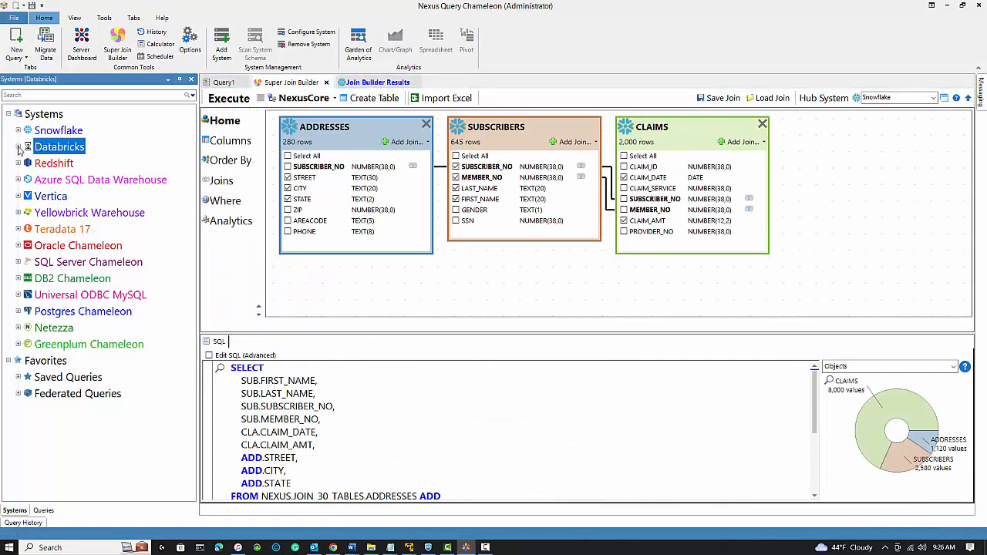
left_click(19, 146)
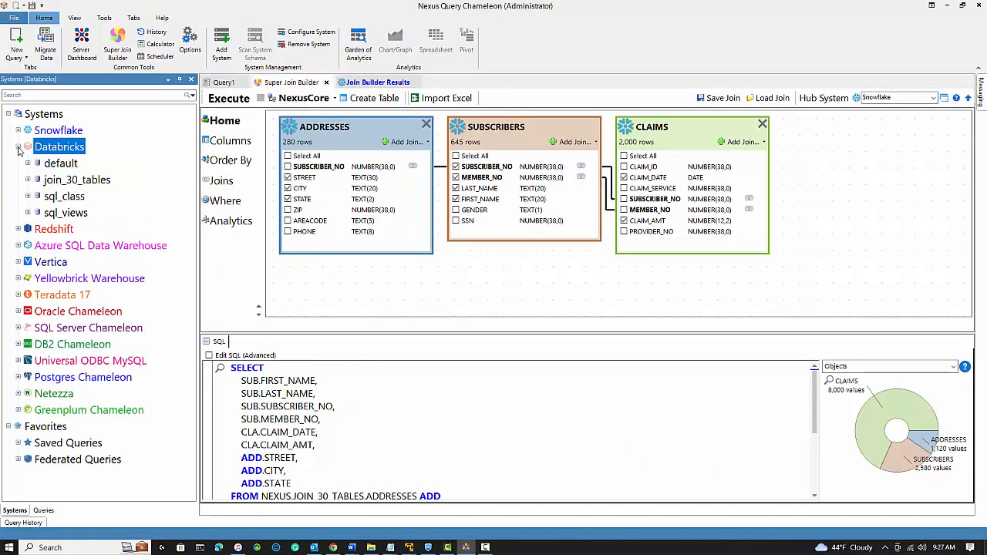
left_click(28, 179)
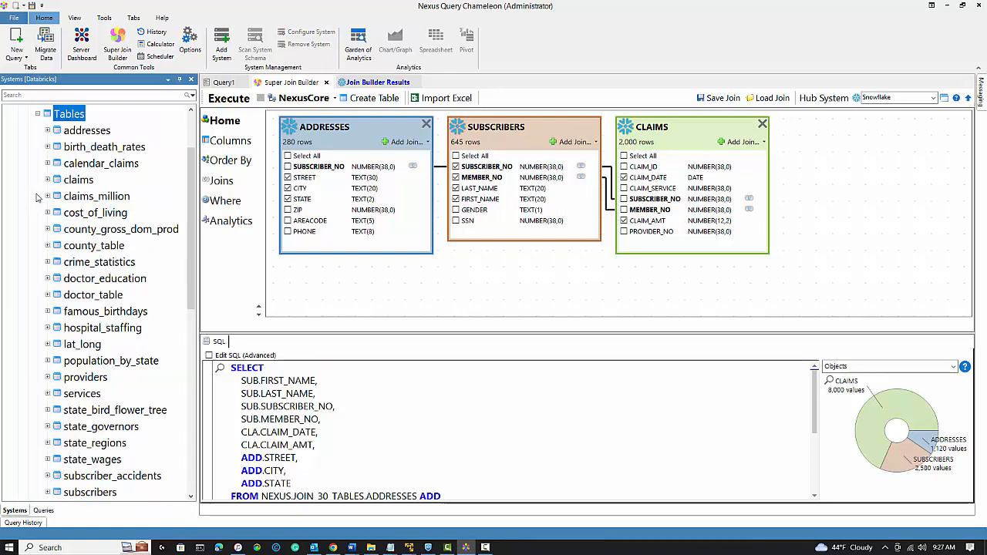
left_click(105, 147)
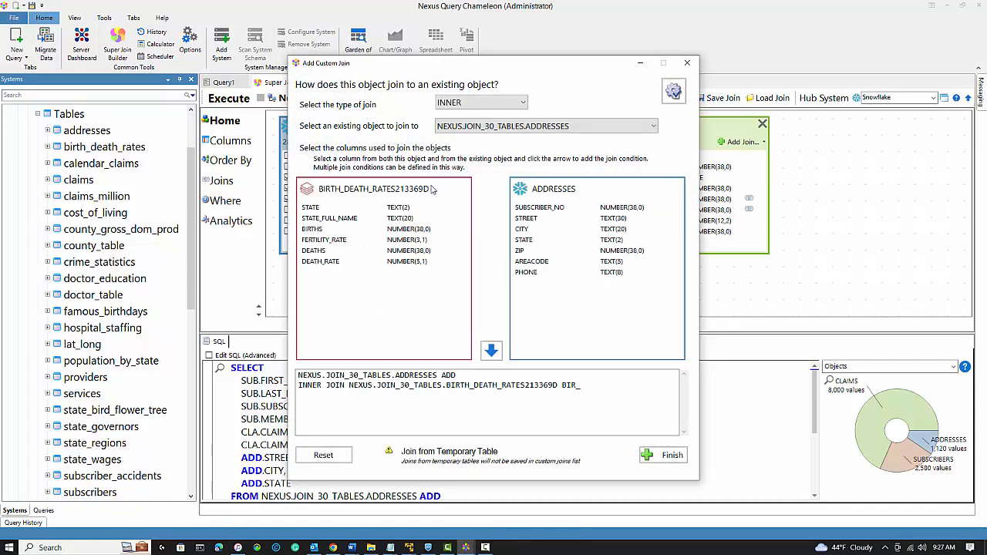
Custom-join birth_death_rates to ADDRESSES on matching STATE columns and finish
left_click(524, 239)
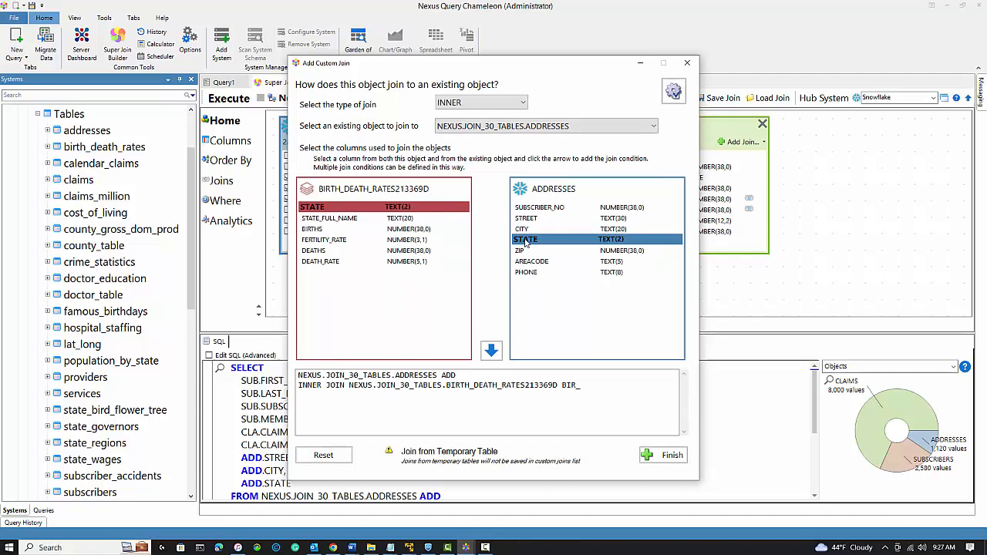
left_click(490, 351)
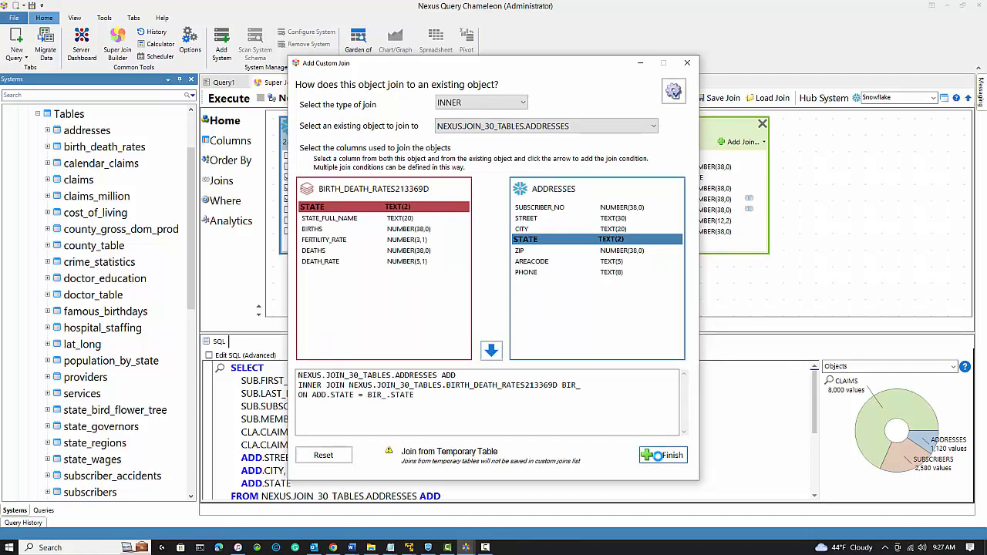
left_click(662, 454)
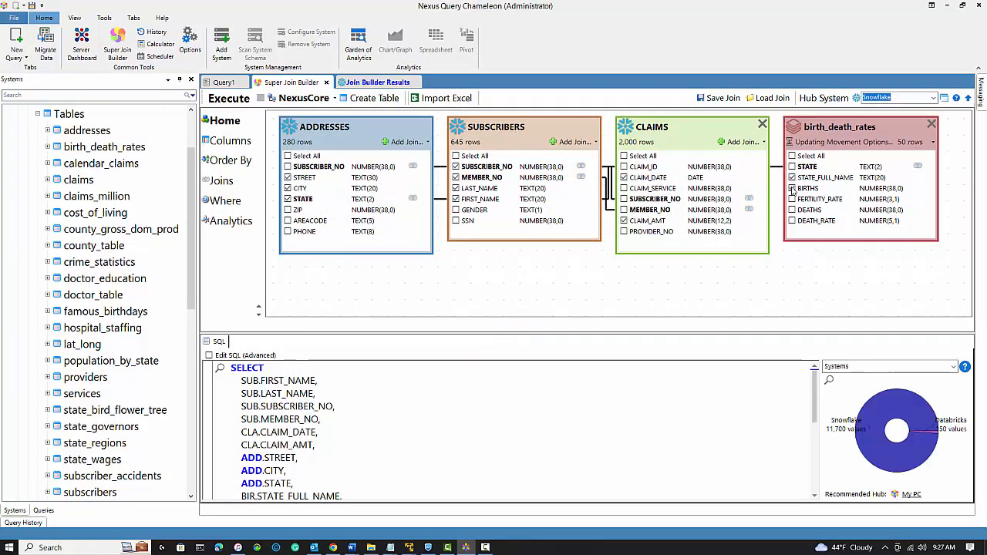
left_click(793, 188)
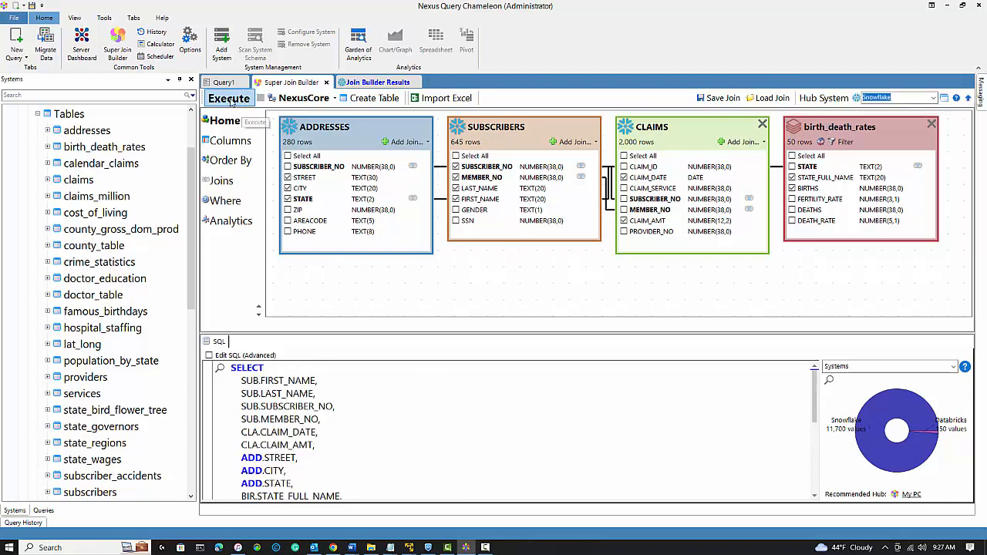
left_click(228, 98)
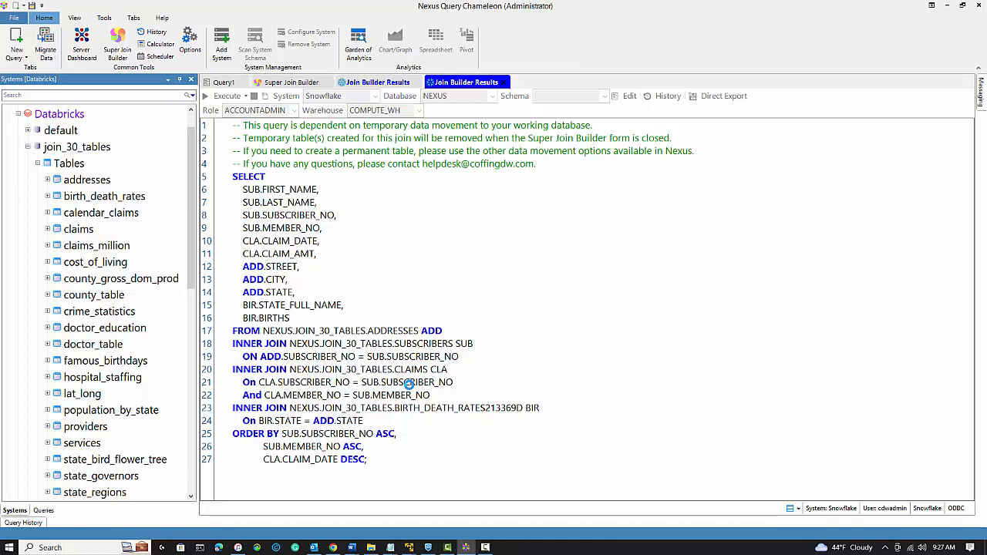
left_click(225, 96)
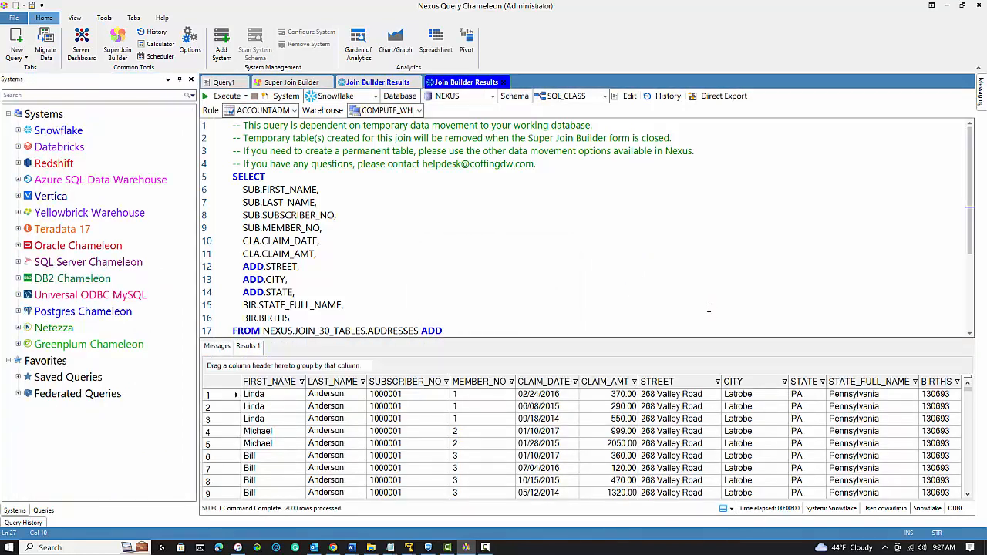
left_click(378, 82)
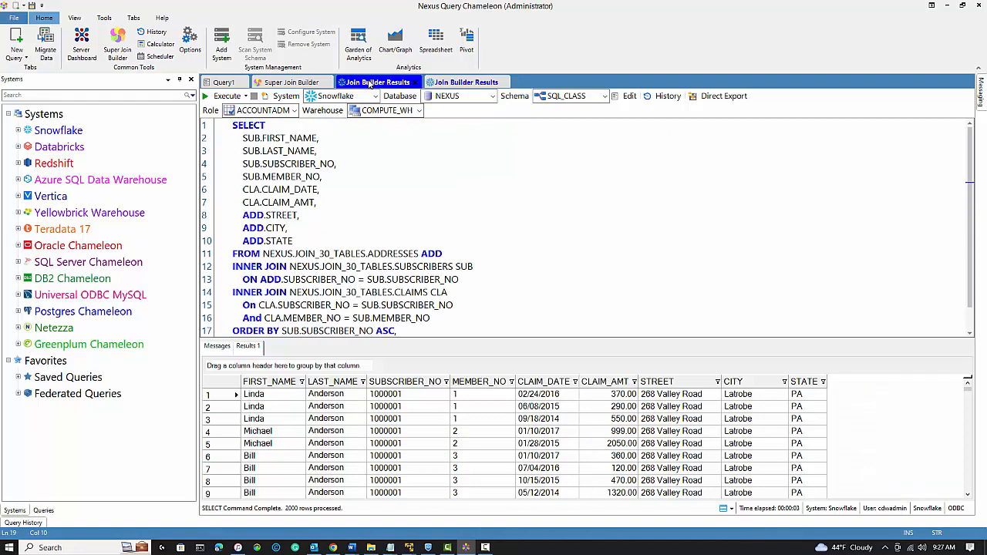
left_click(290, 81)
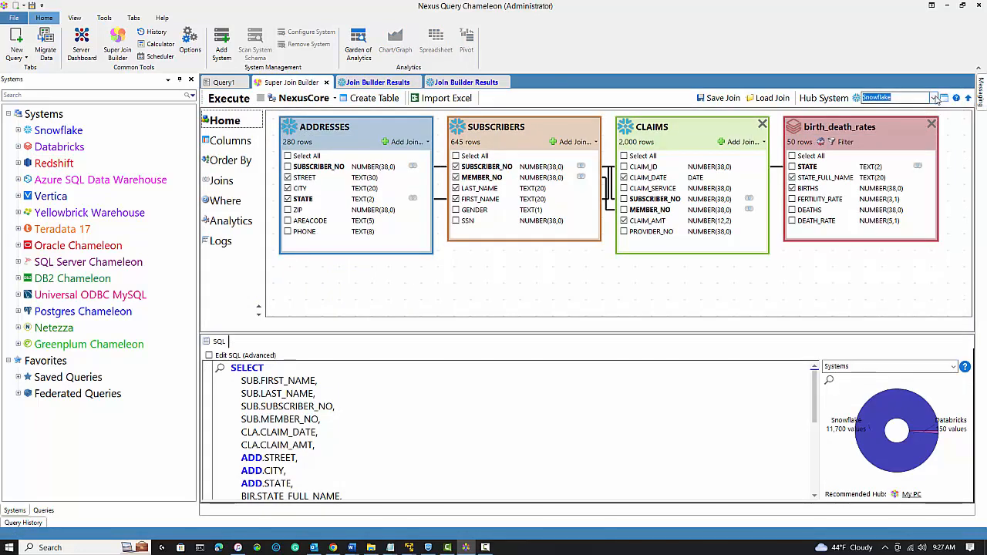
Set Hub System to My PC and save the join as 'Snowflake and Databricks Federated Join'
left_click(934, 99)
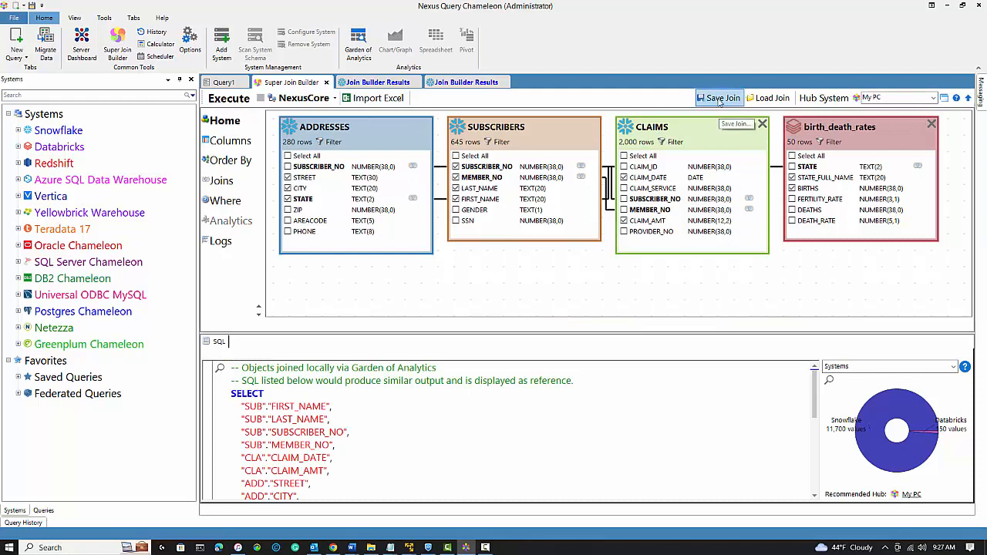
left_click(719, 99)
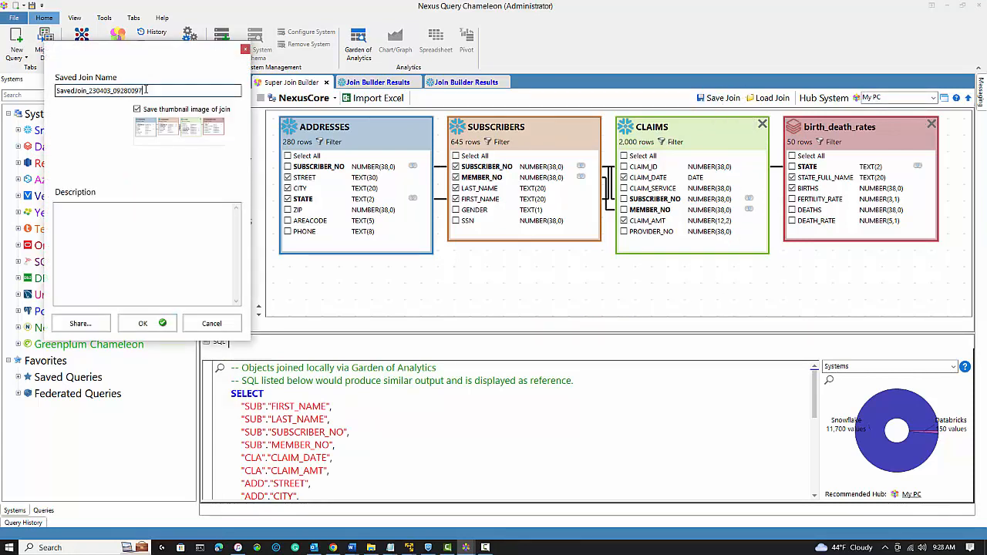
type("Sno")
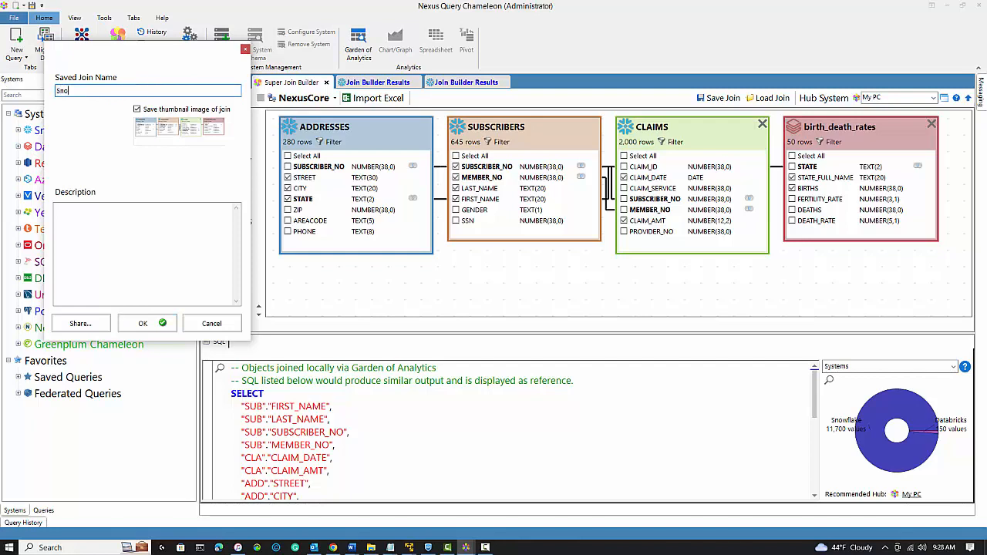
type("Snowflake")
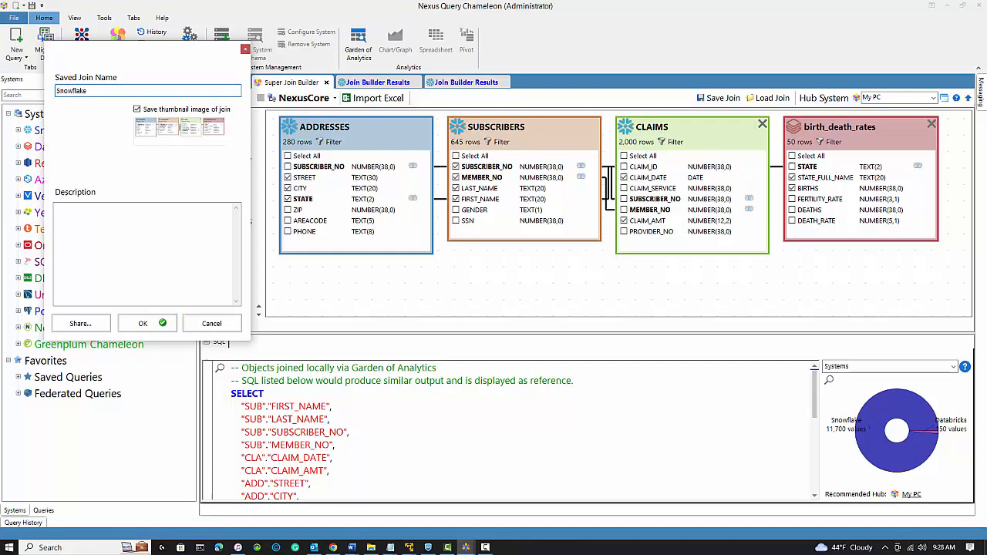
type("and Databricks Federated Join")
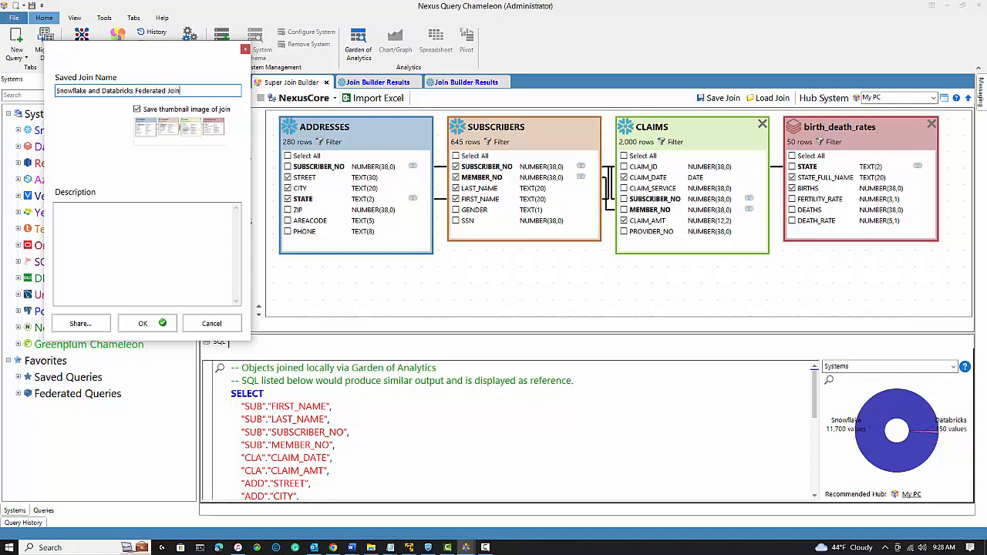
left_click(147, 90)
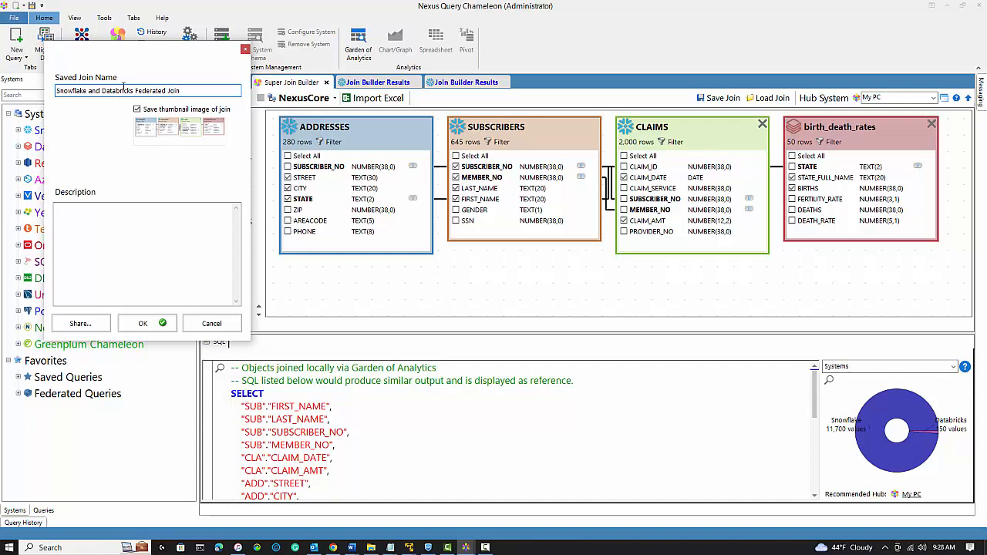
left_click(142, 323)
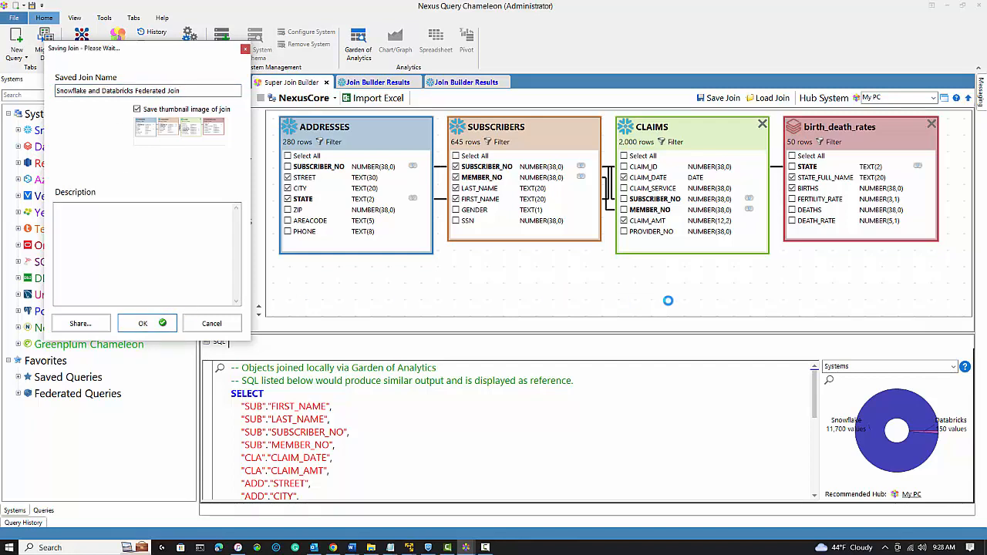
Execute the saved federated join across Snowflake and Databricks, returning 2,000 rows
left_click(142, 324)
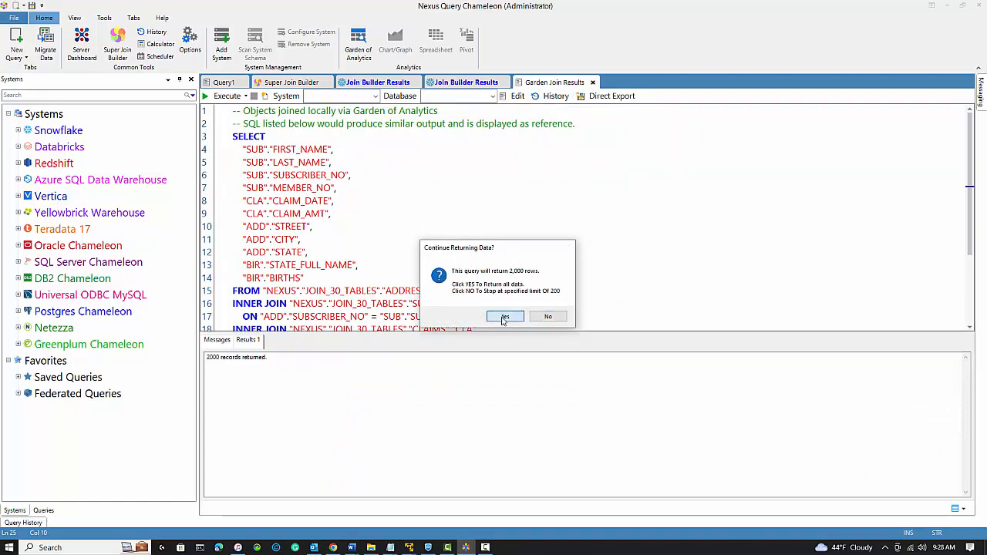
Return all 2,000 joined rows, verify the join appears under Federated Queries, and close the result tabs
left_click(504, 316)
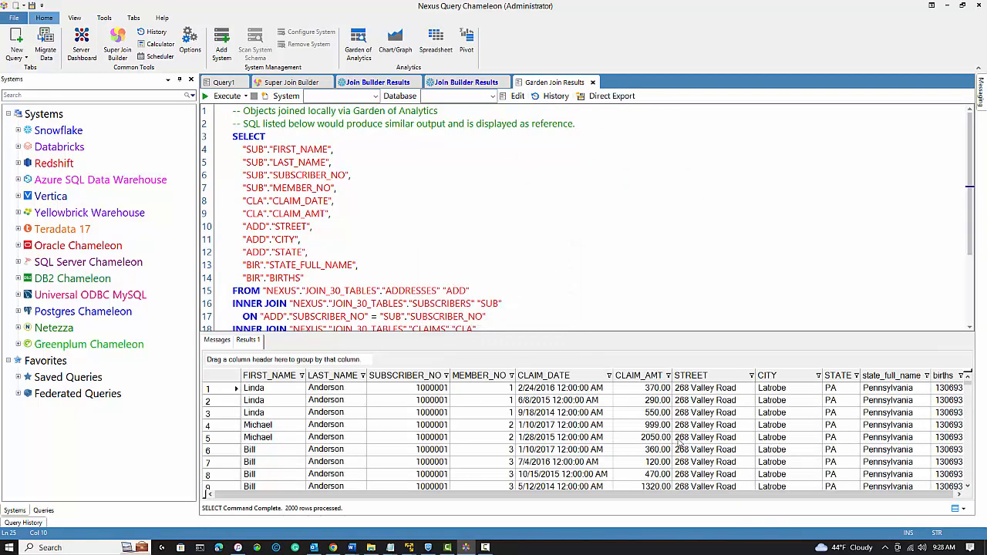
left_click(376, 82)
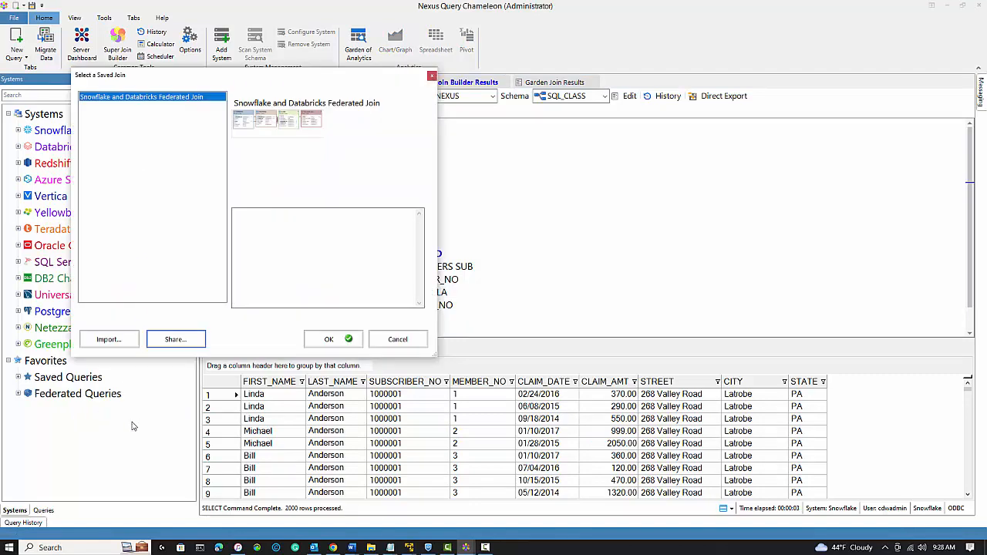
mouse_move(287, 341)
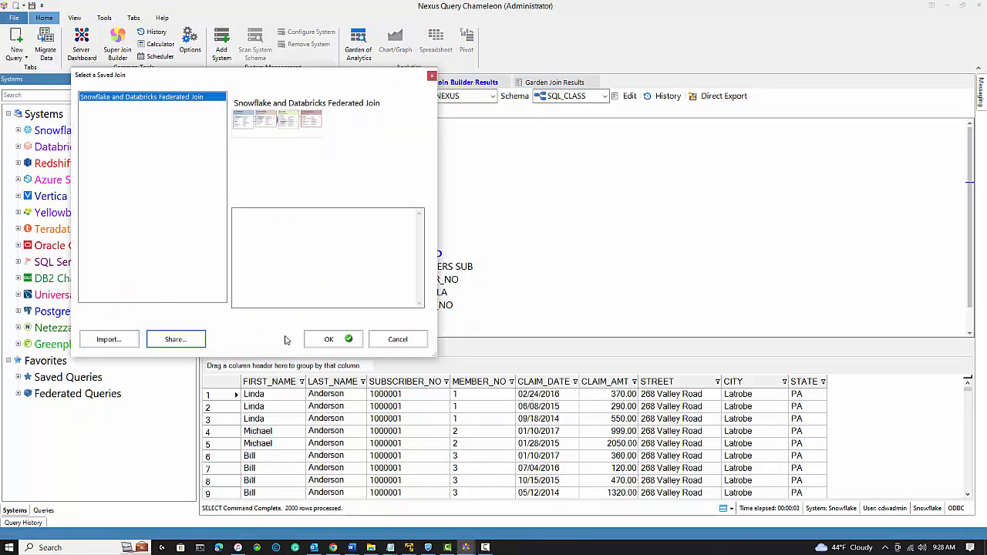
left_click(328, 339)
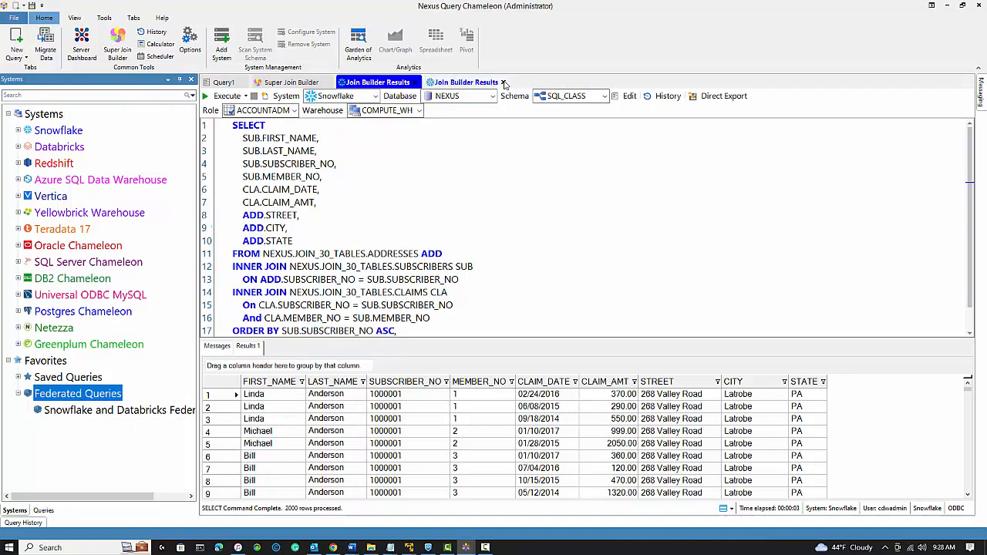
left_click(292, 82)
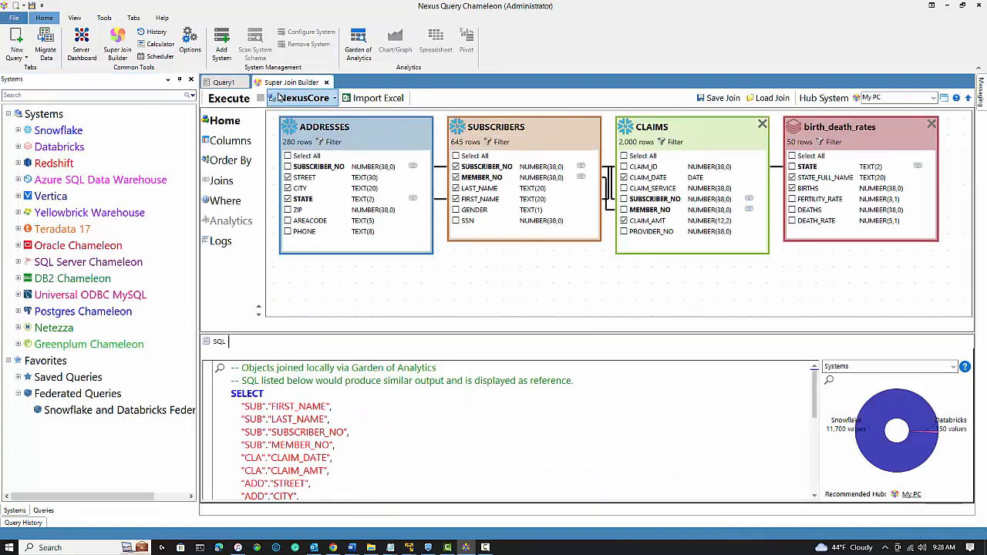
Close the Super Join Builder and execute the saved Snowflake and Databricks Federated Join, returning 2,000 rows
left_click(311, 82)
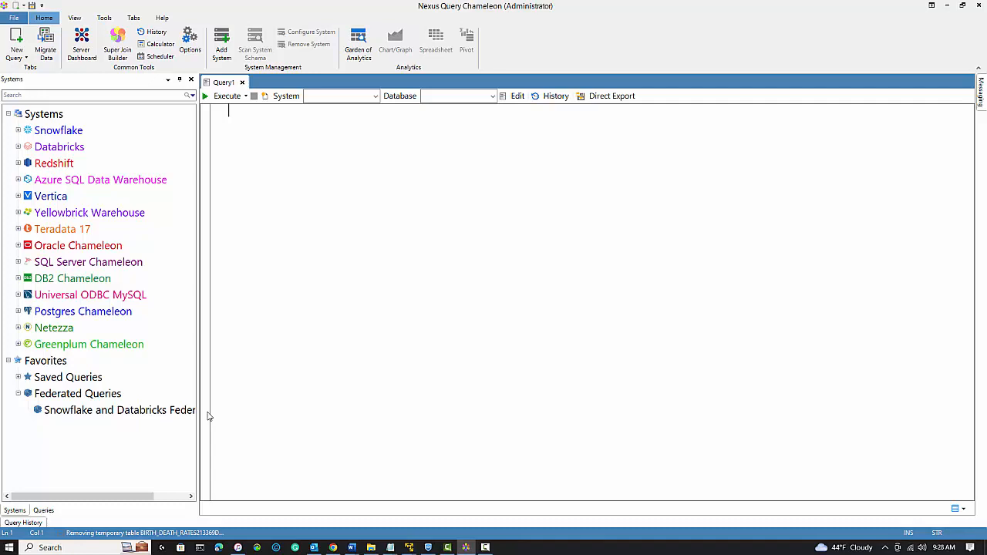
right_click(120, 410)
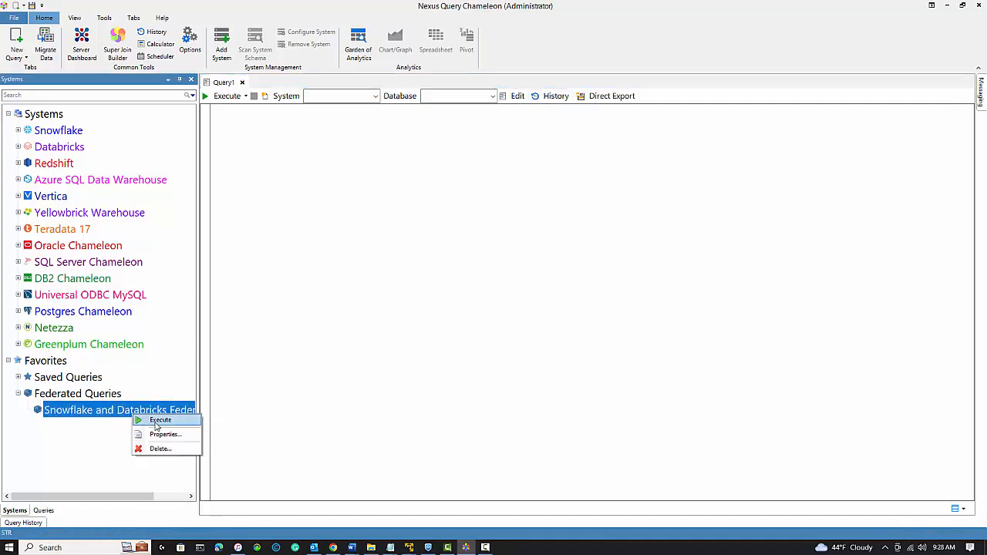
left_click(160, 419)
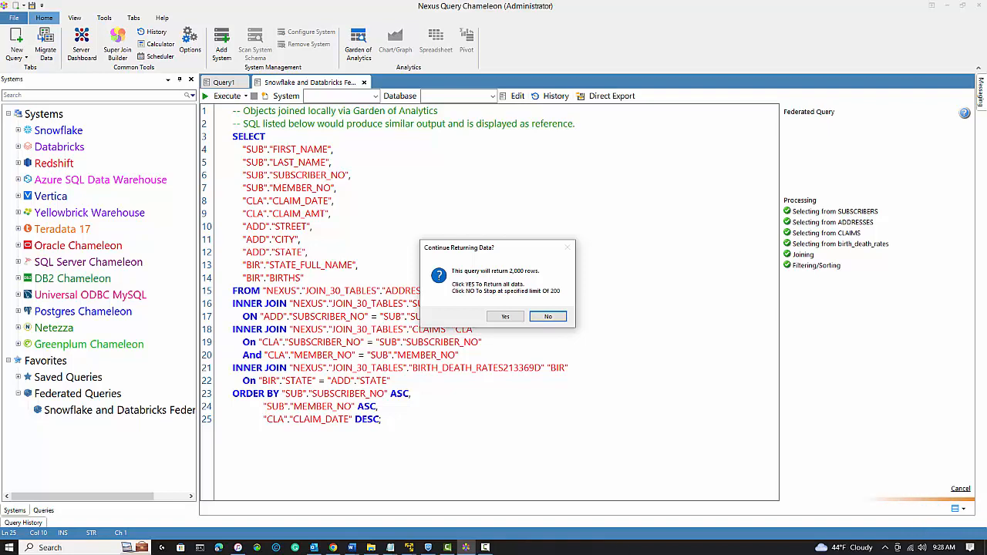
left_click(506, 317)
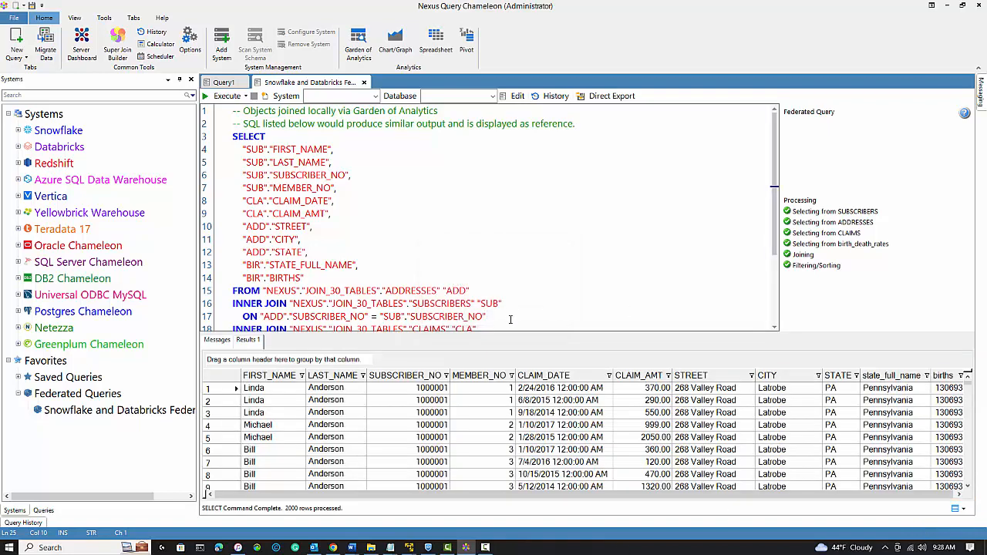